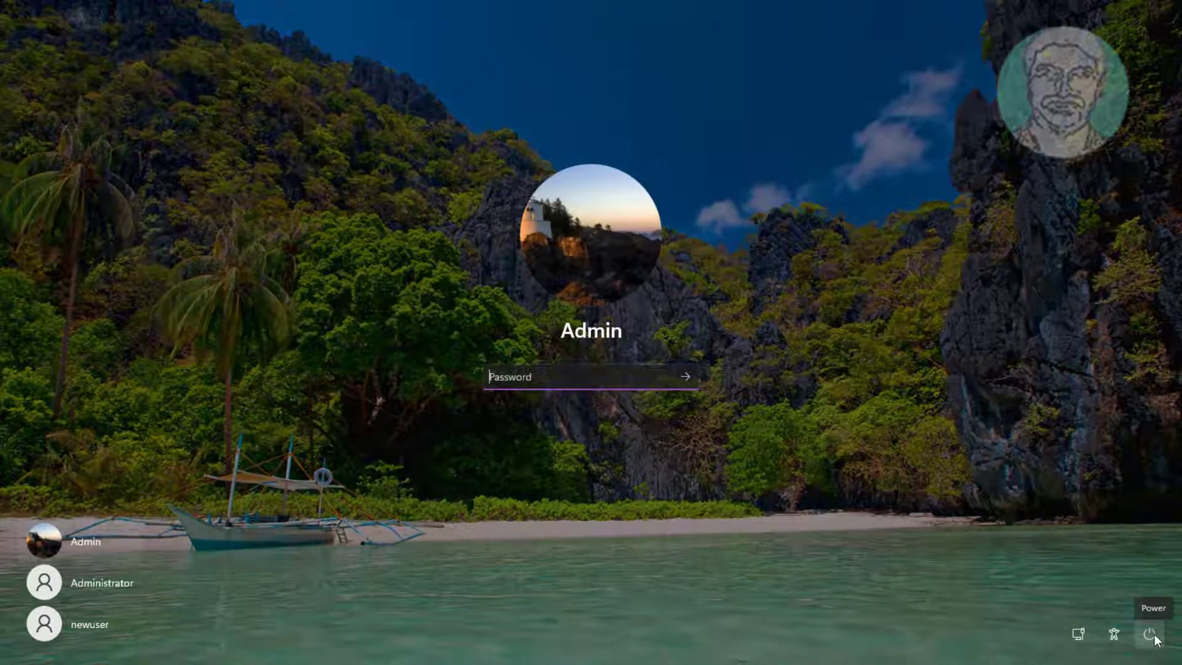
- Restart the PC from the lock screen's power menu, confirming Restart anyway
click(1152, 632)
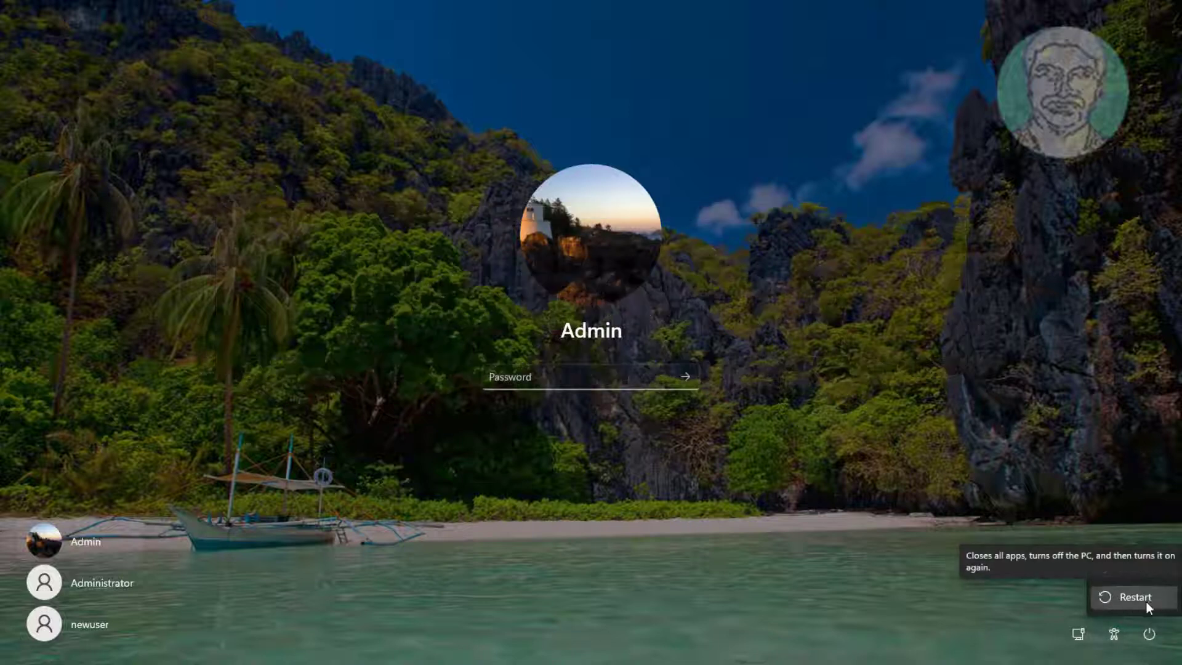
click(1126, 596)
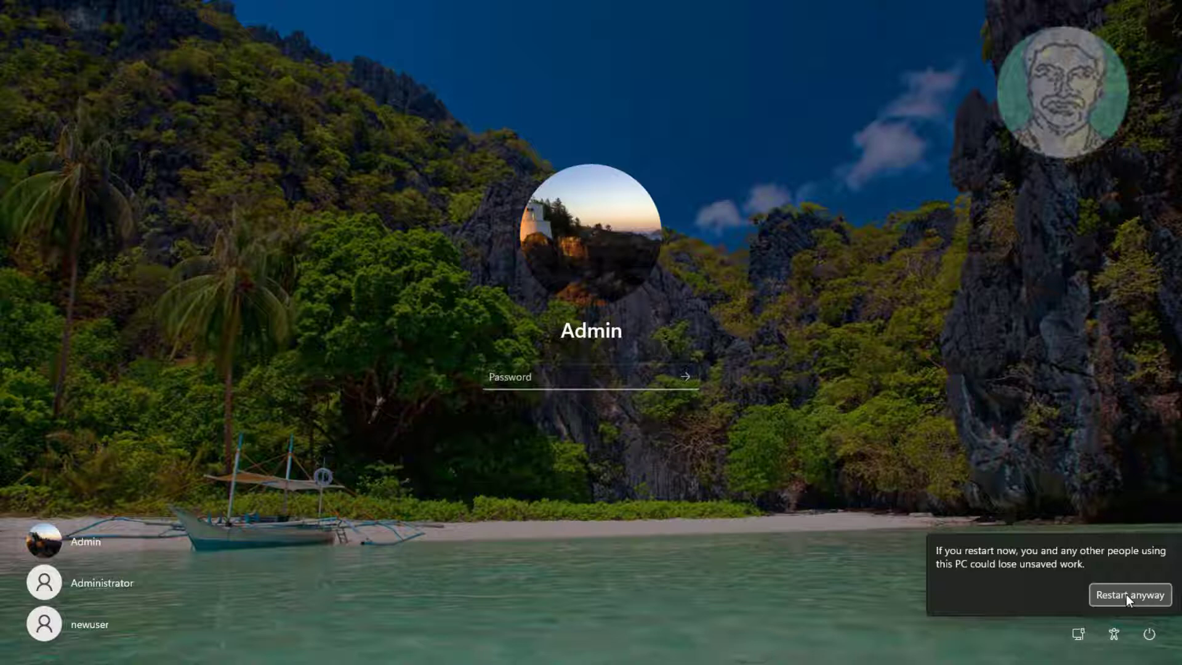
click(1130, 594)
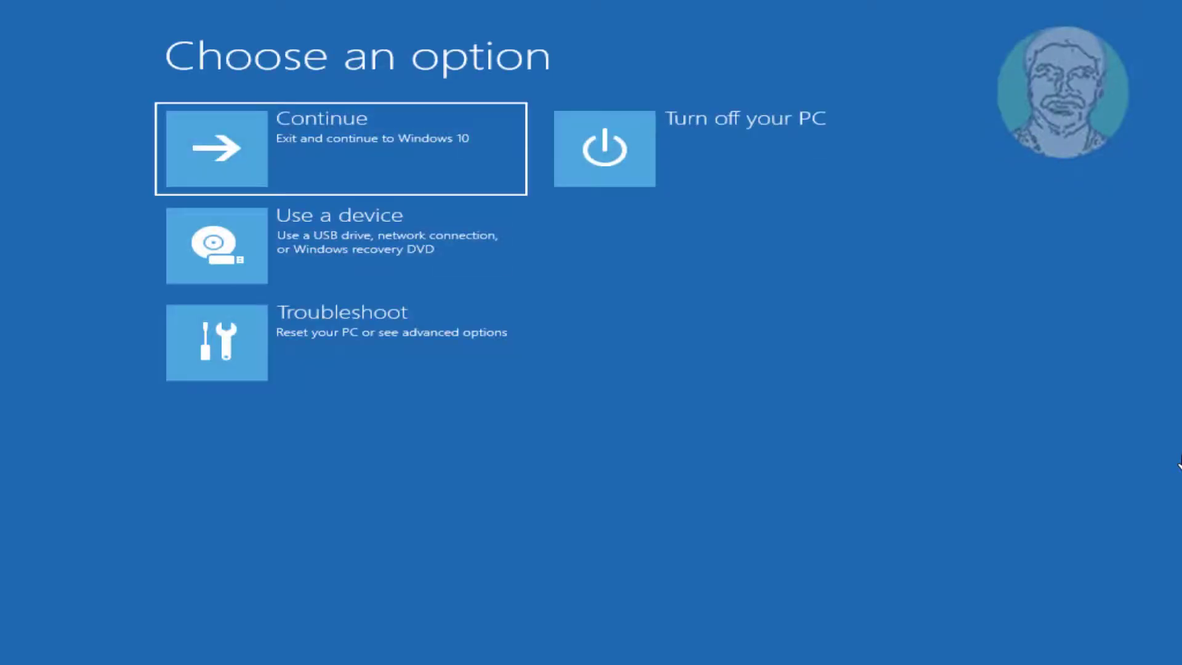
mouse_move(207, 355)
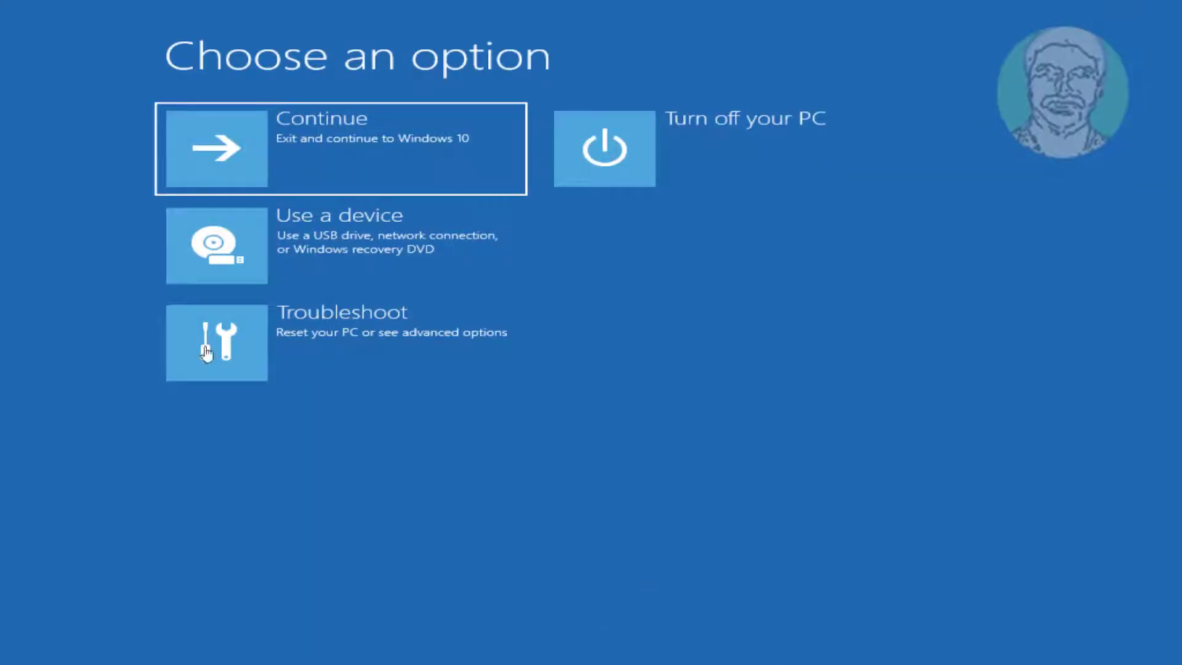
- Go through Troubleshoot > Advanced options > Startup Settings and restart into the boot-mode list
click(217, 344)
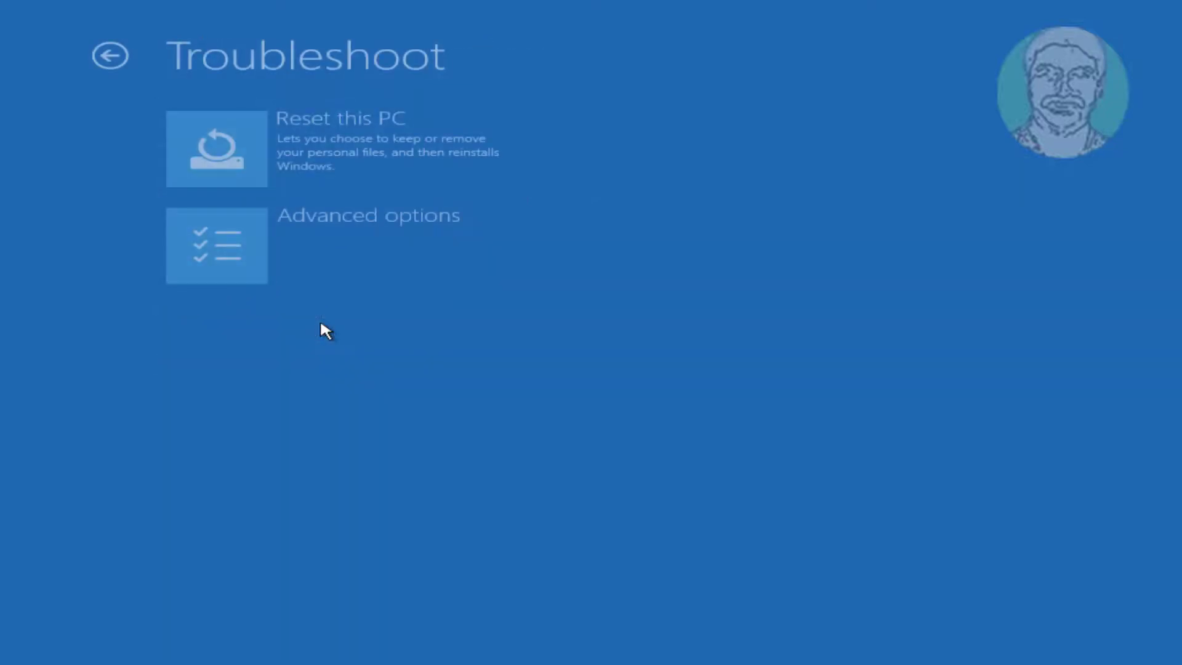
mouse_move(324, 226)
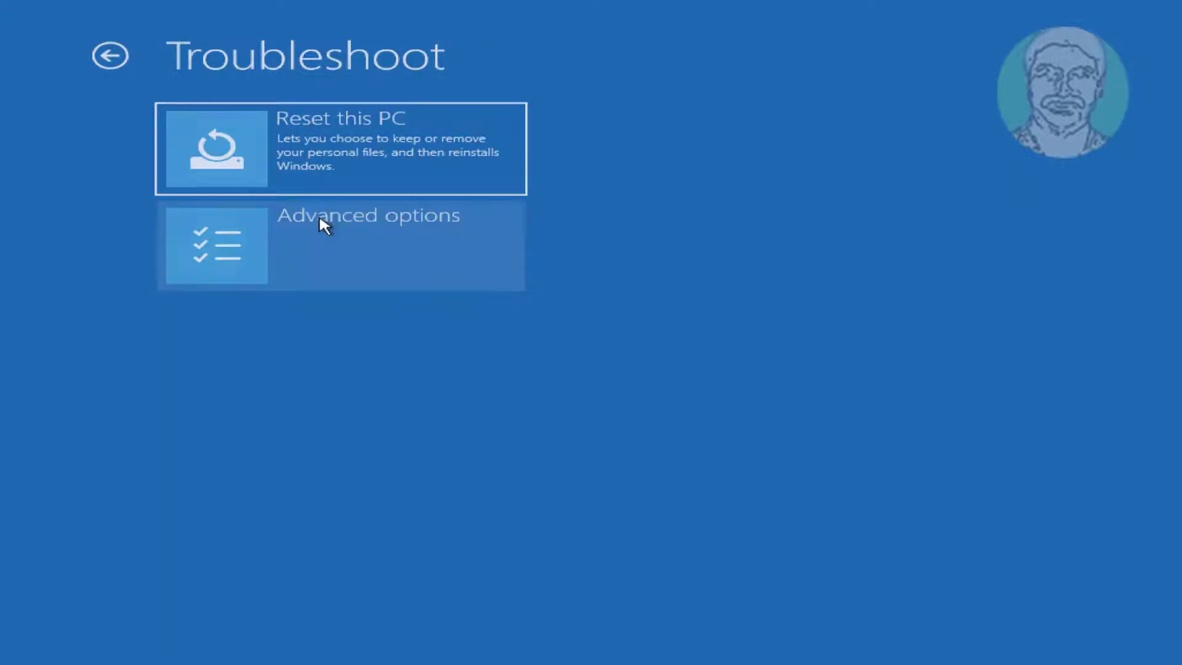
click(341, 245)
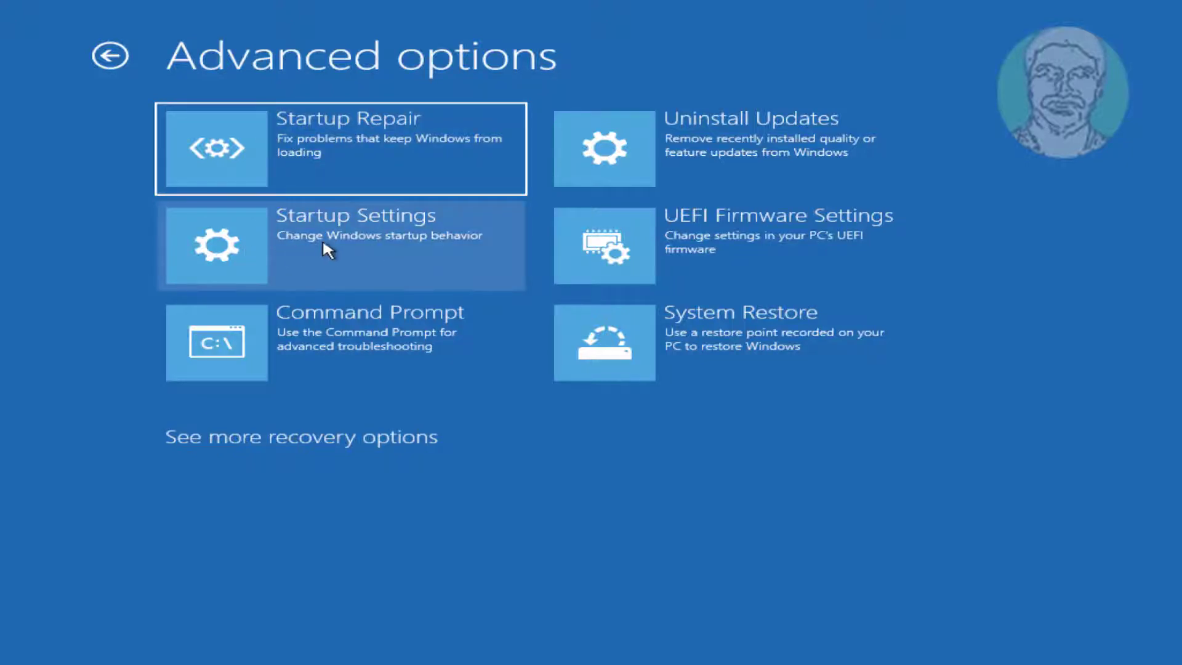
click(340, 244)
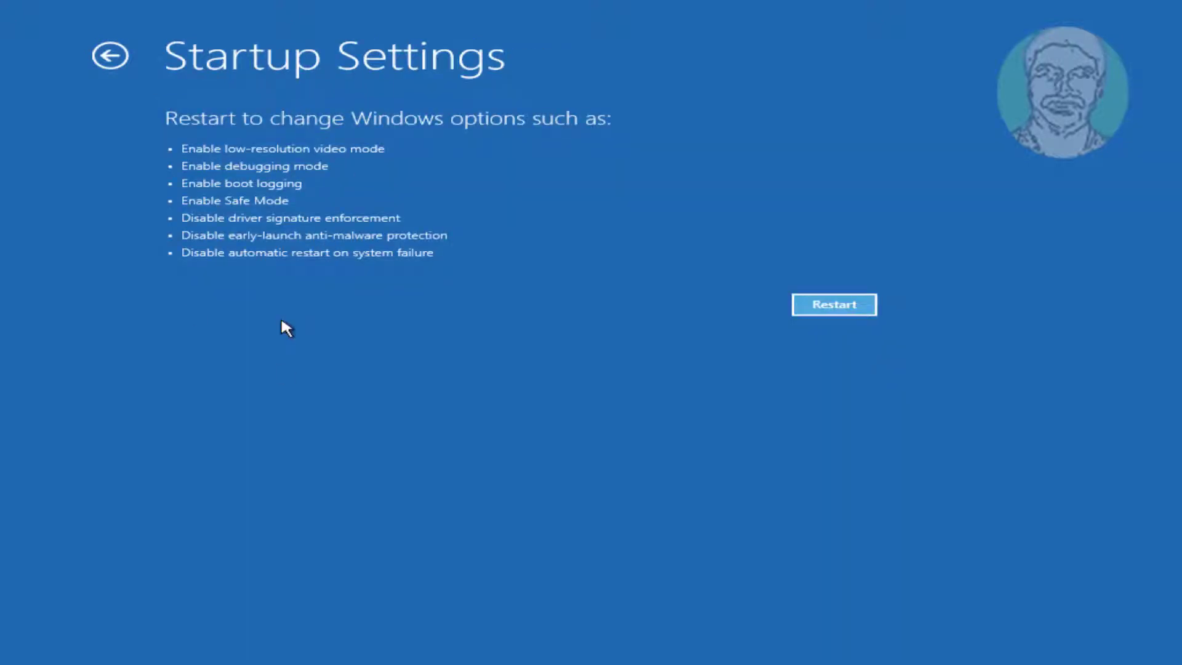
click(834, 304)
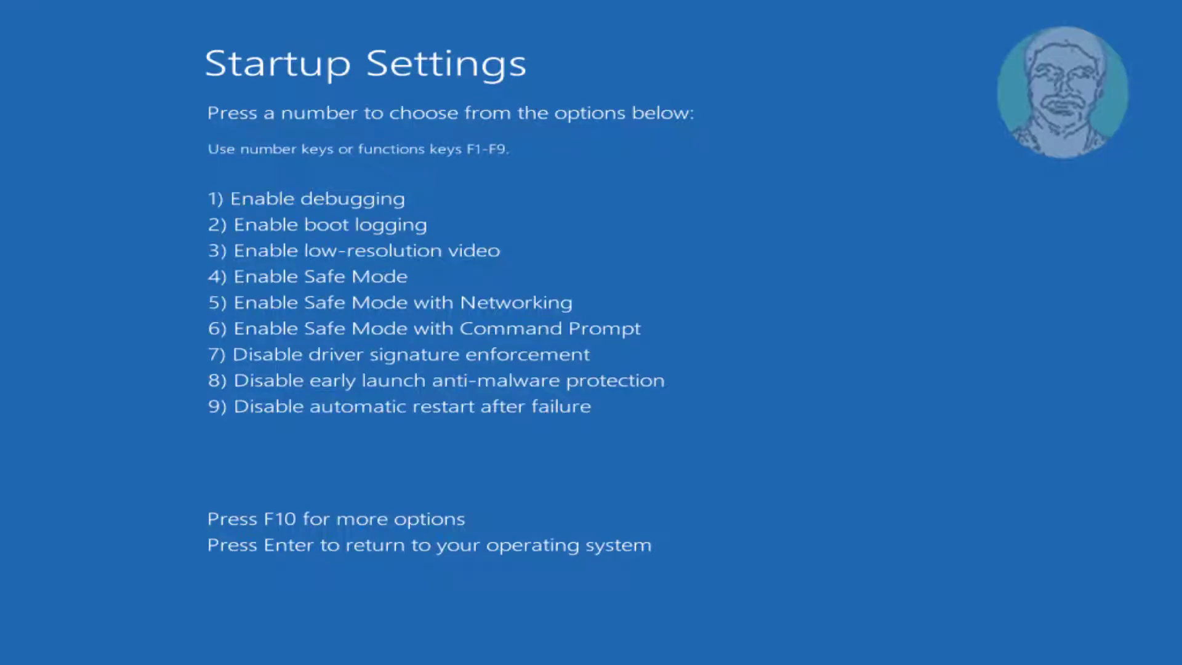
- Choose Enable Safe Mode so Windows boots into Safe Mode
key(Enter)
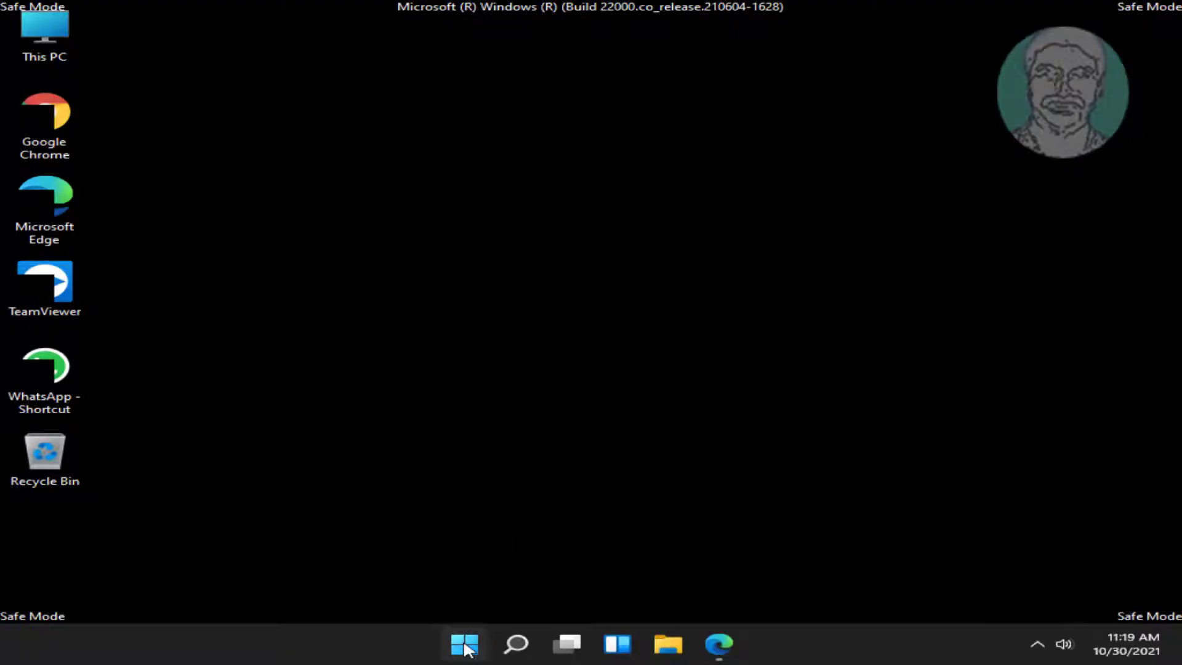
- Launch an elevated Command Prompt via the Start button's Run dialog with cmd
right_click(464, 644)
text(c)
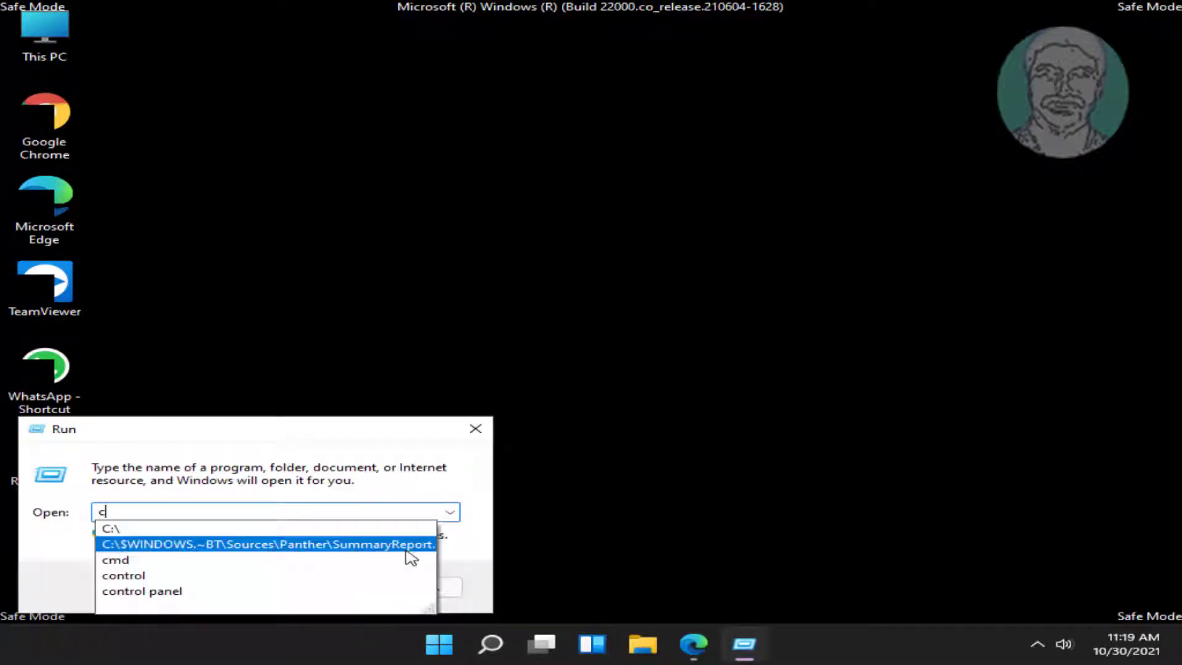
click(114, 558)
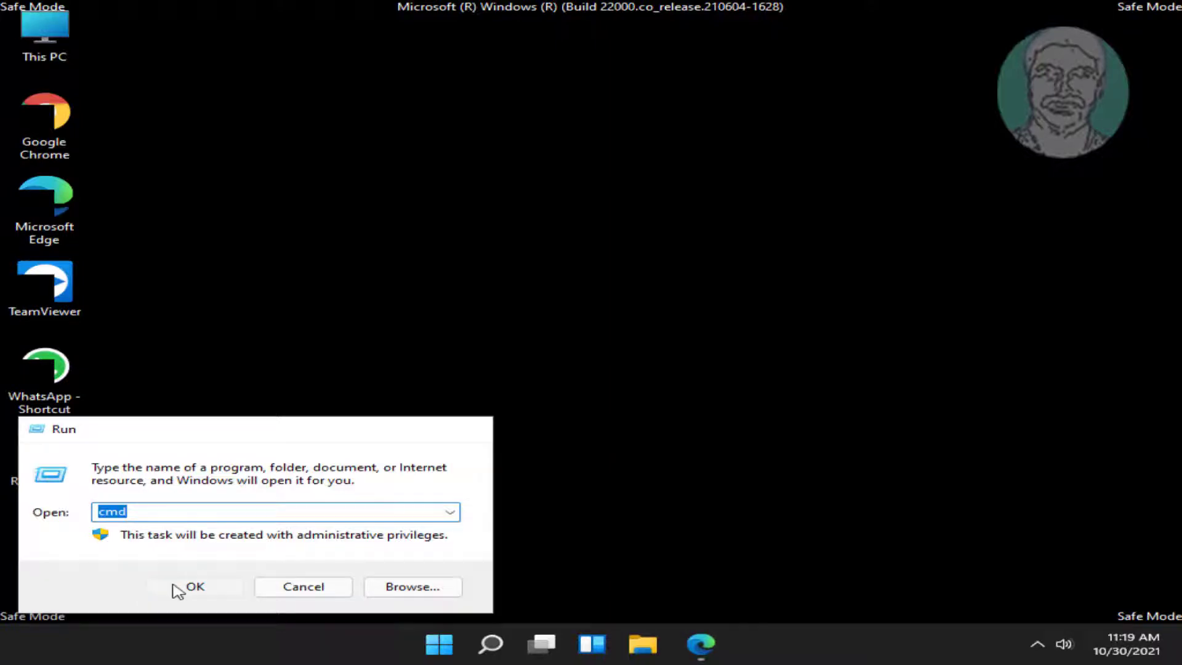
click(195, 586)
text(s)
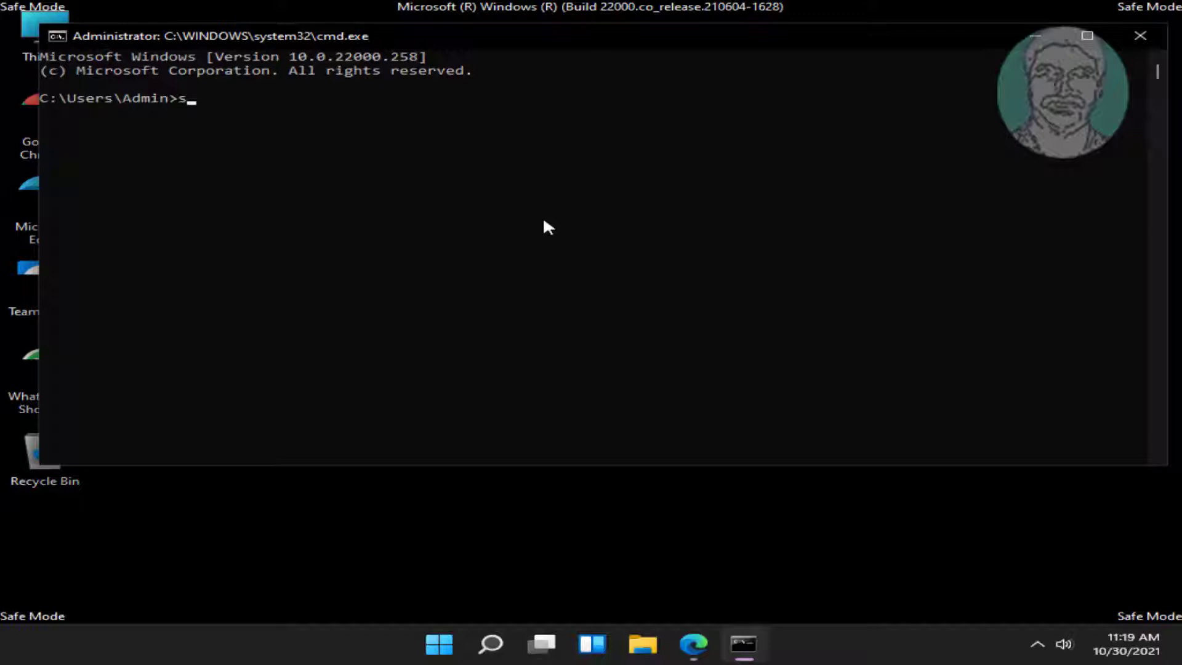
- Run sfc /scannow to verify system file integrity
text(fc /sca)
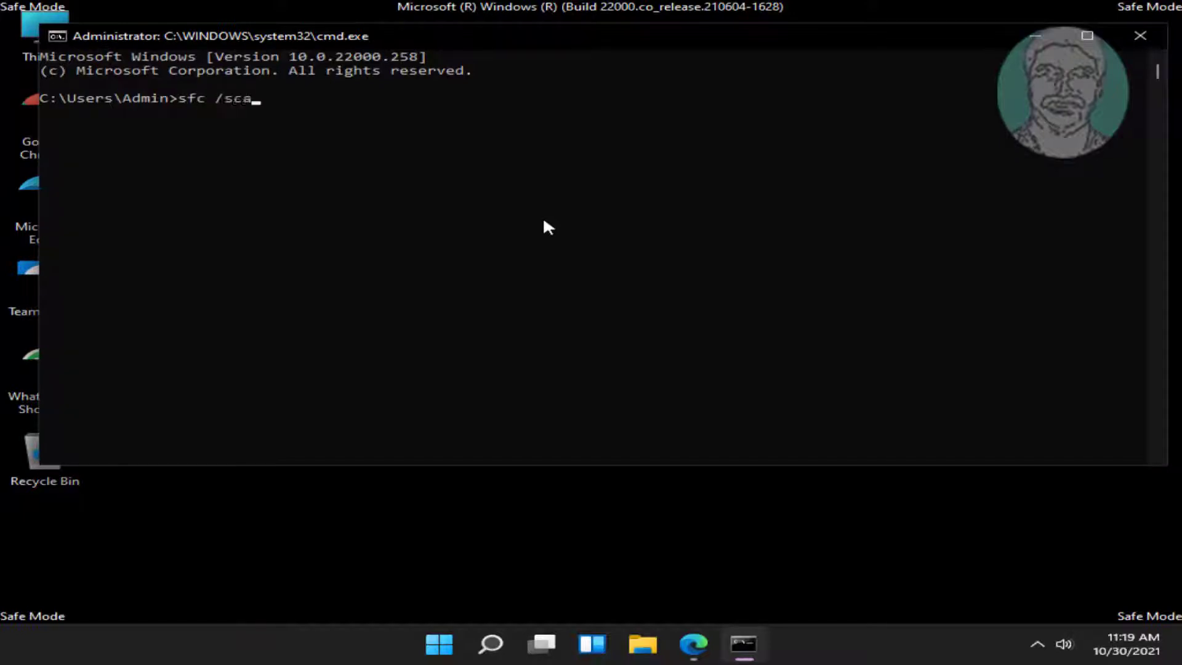
text(nnow)
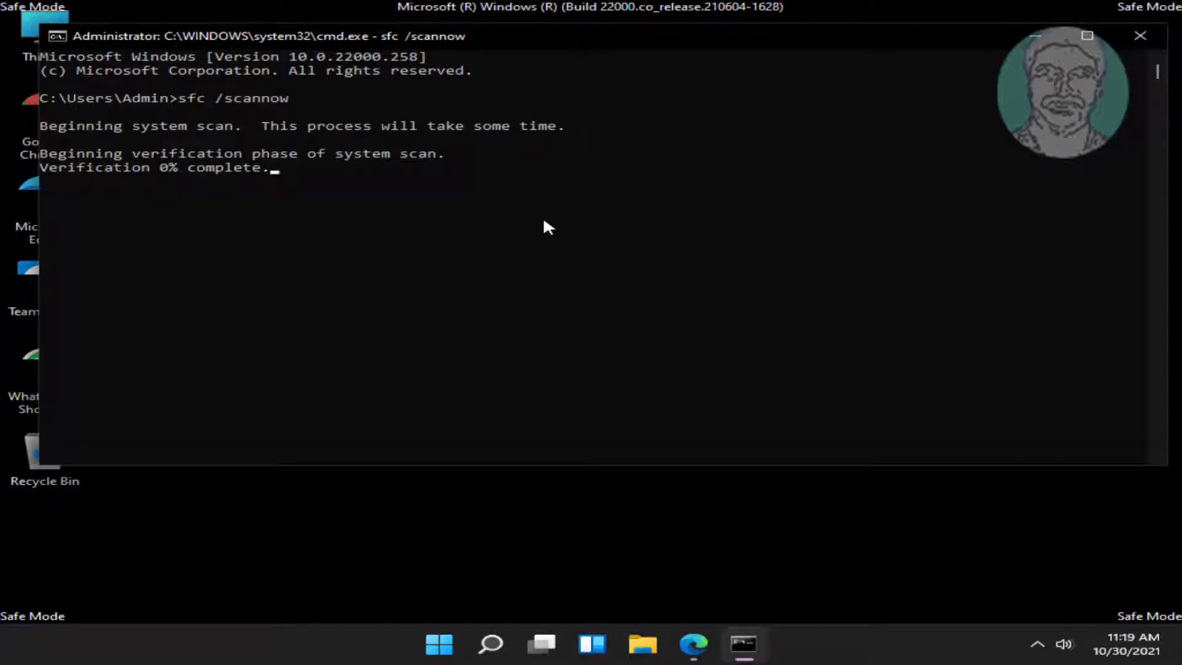
mouse_move(722, 512)
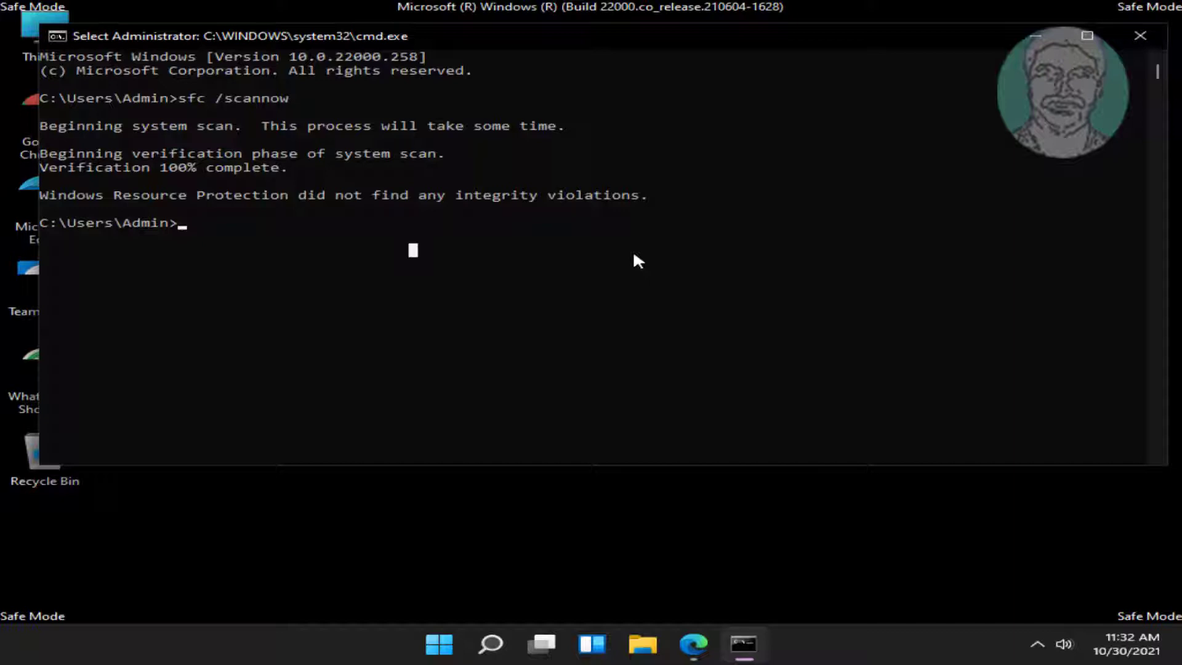
- Run dism /online /cleanup-image /restorehealth to completion, then exit the Command Prompt
text(dism /)
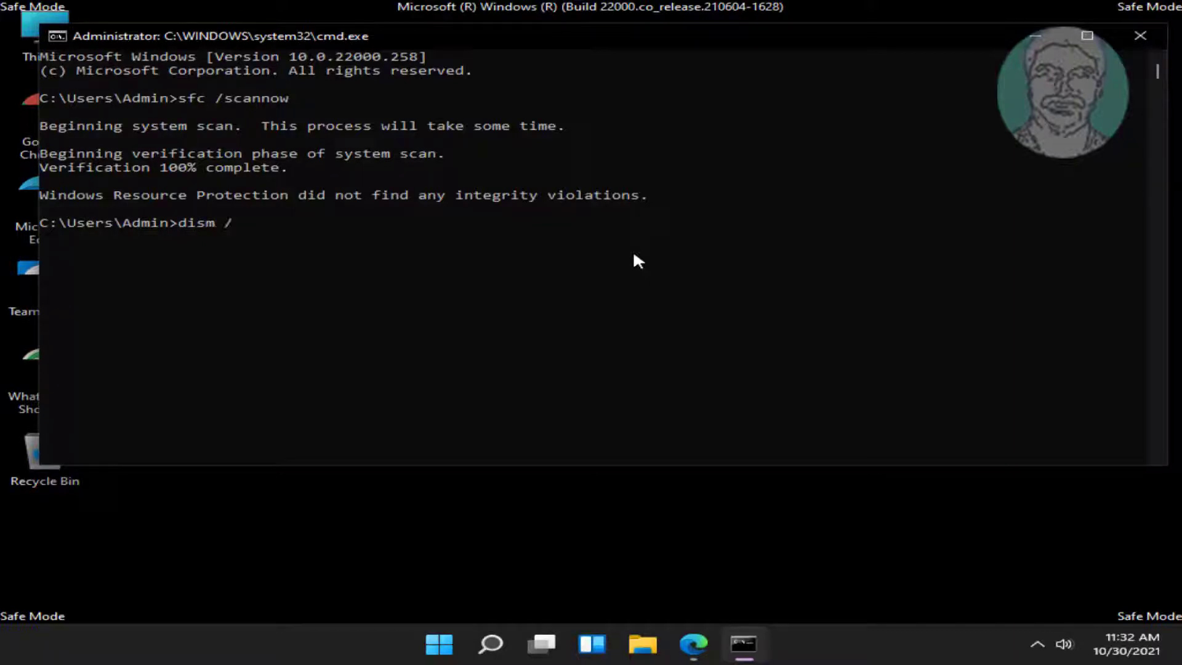
text(online /c)
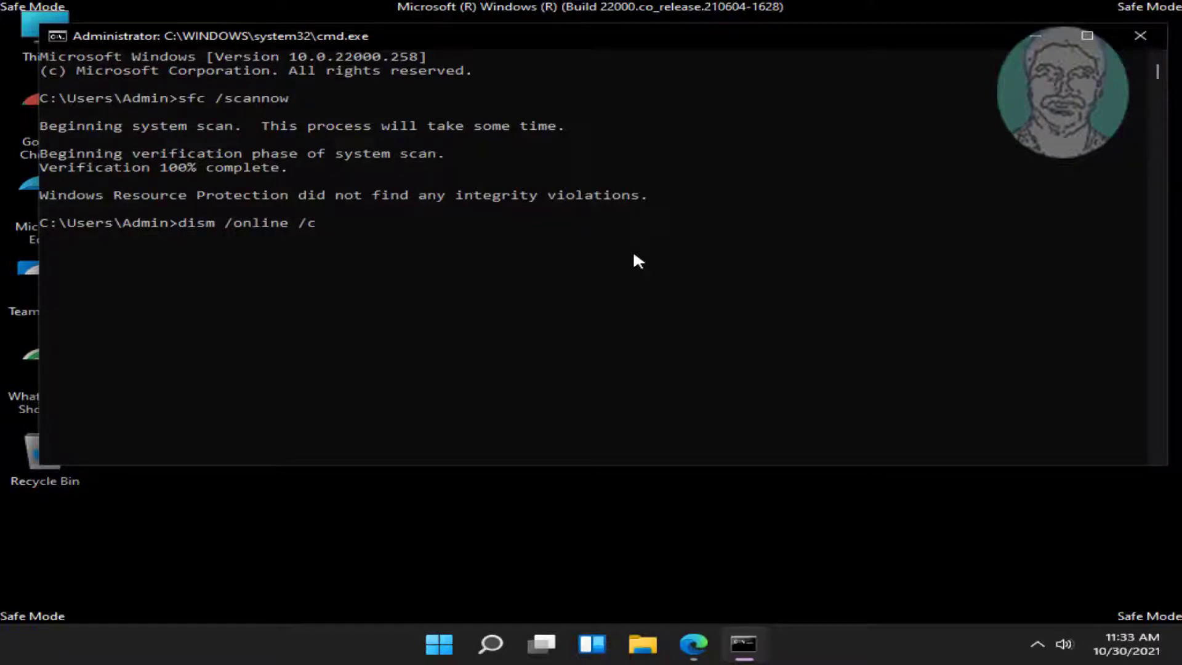
text(leanup-)
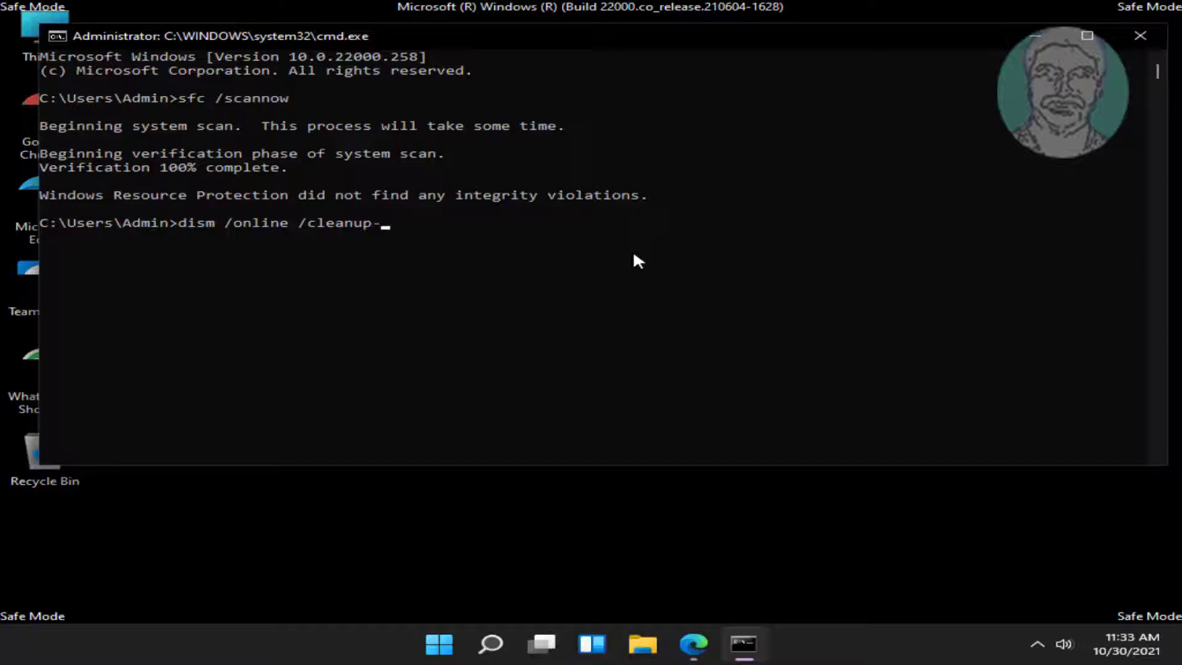
text(image /res)
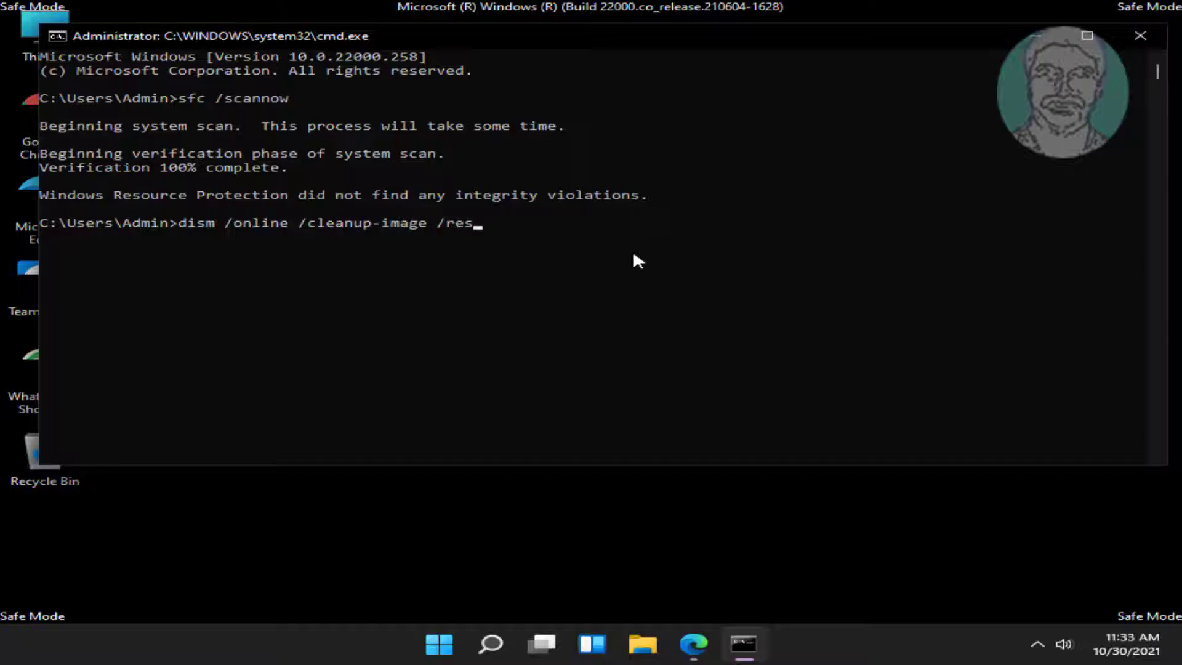
text(torehealt)
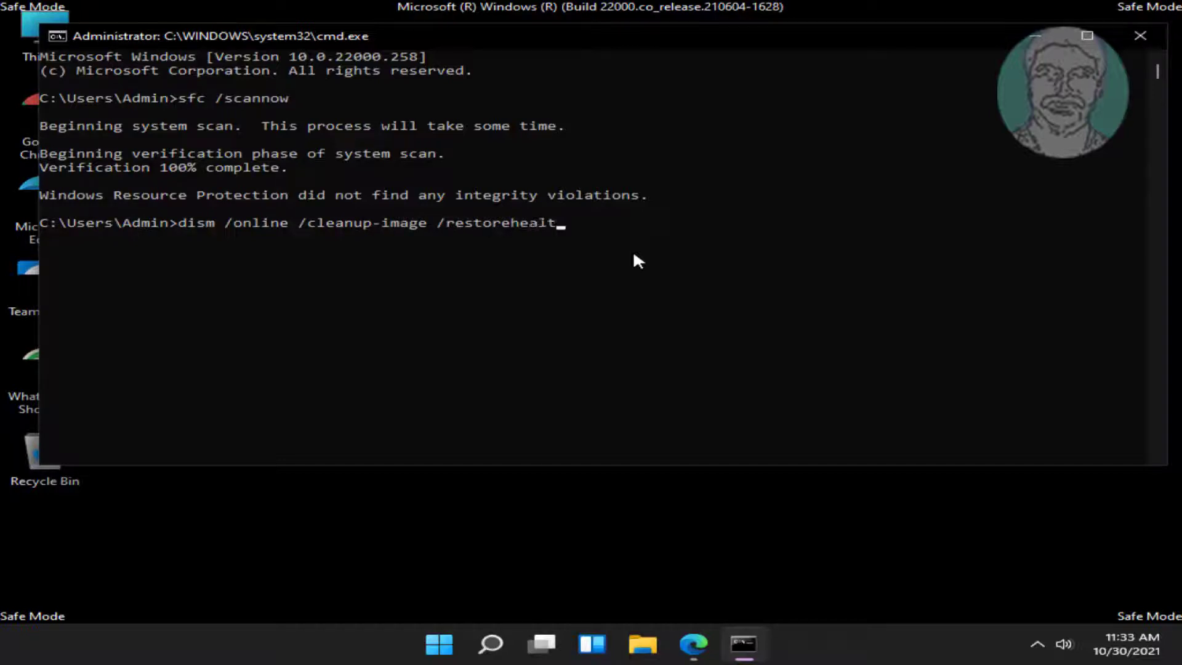
key(Enter)
text(e)
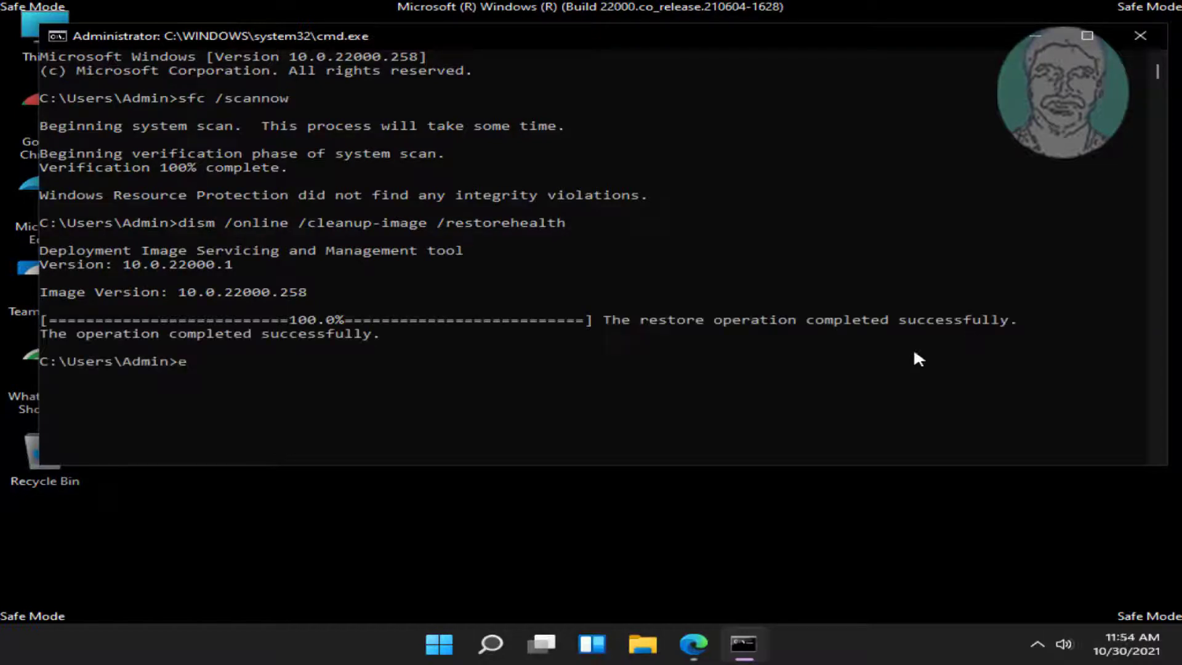
text(xit)
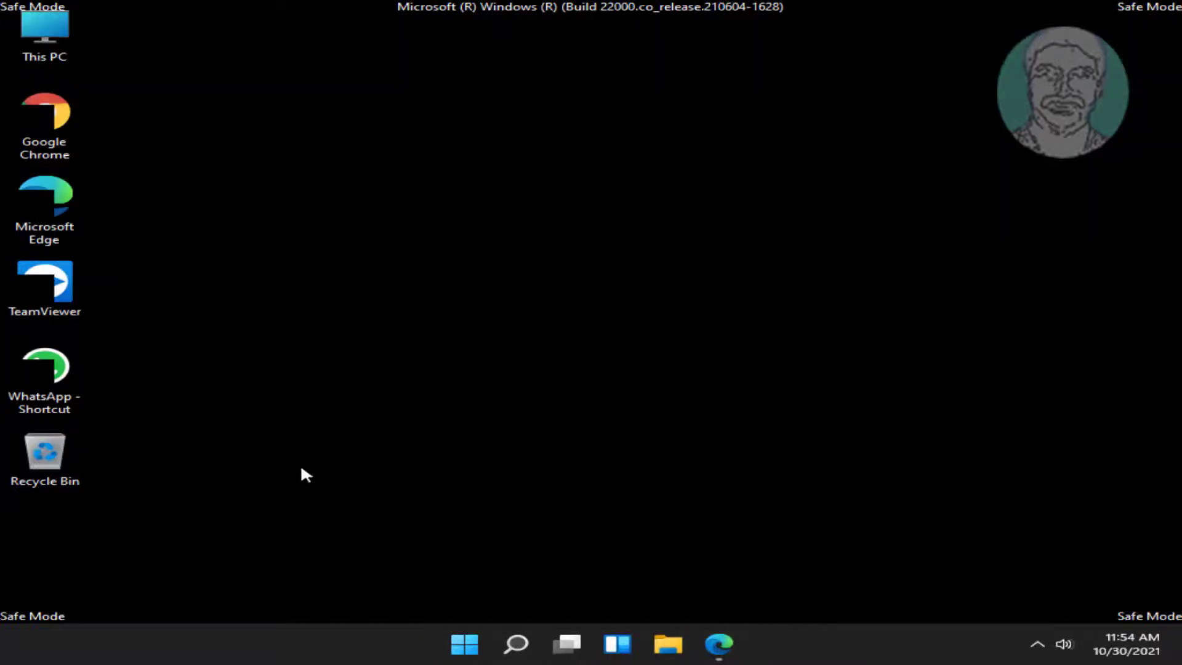
- Restart the computer from the Start menu's Power options
click(464, 644)
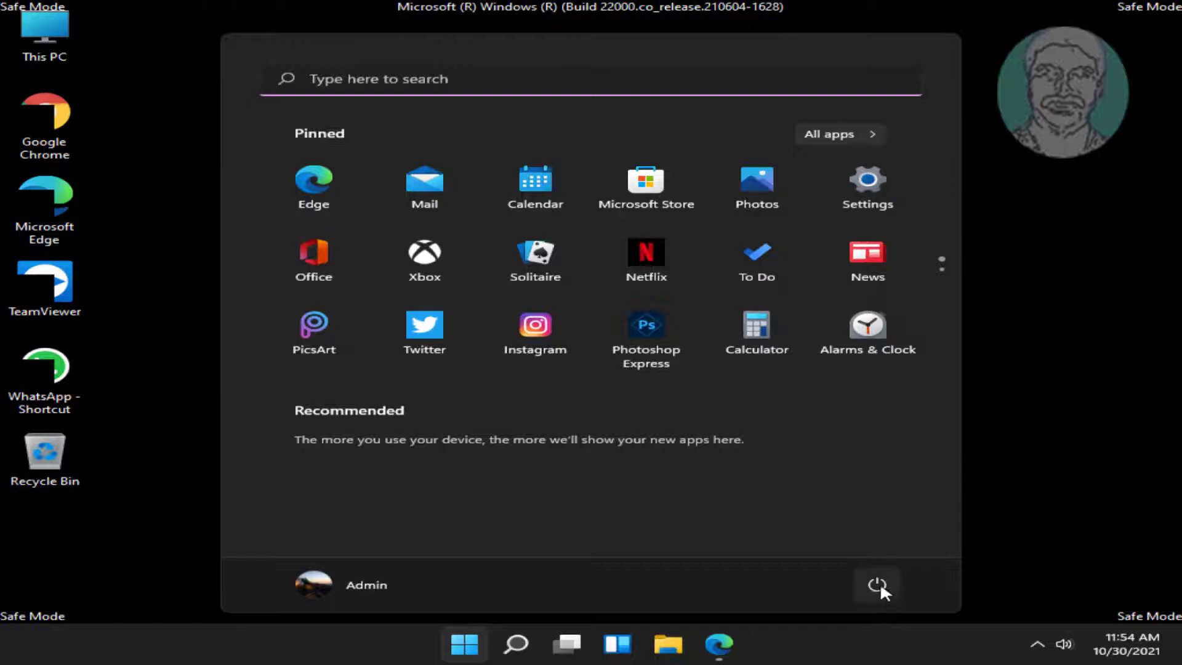
click(877, 584)
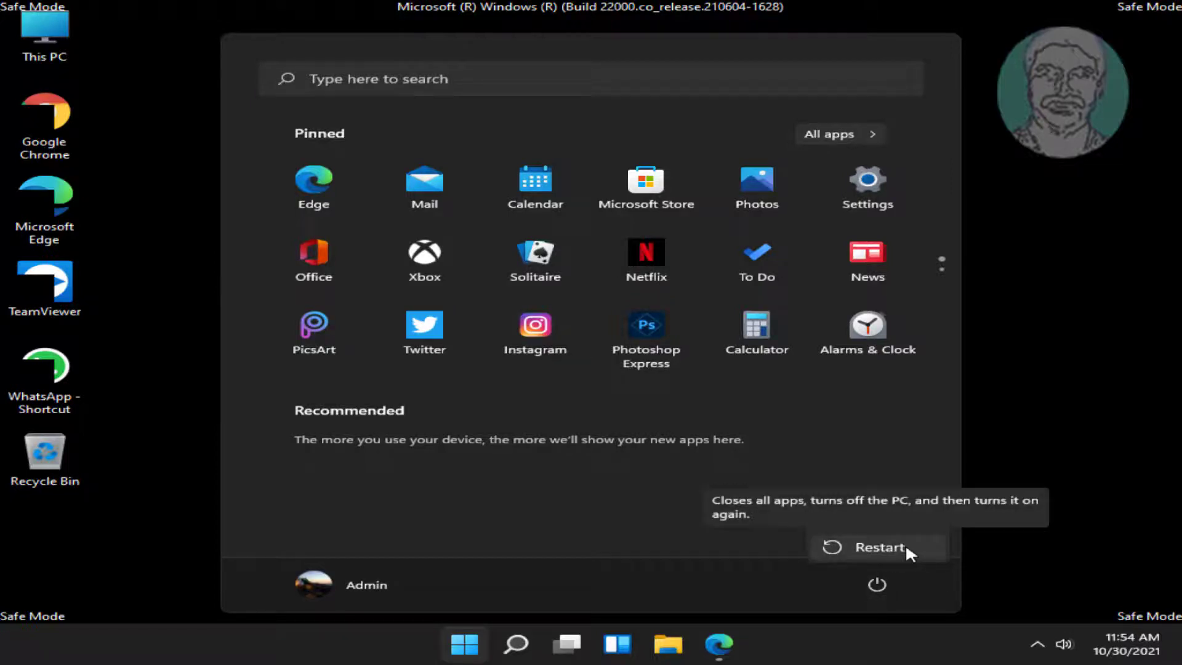
click(877, 548)
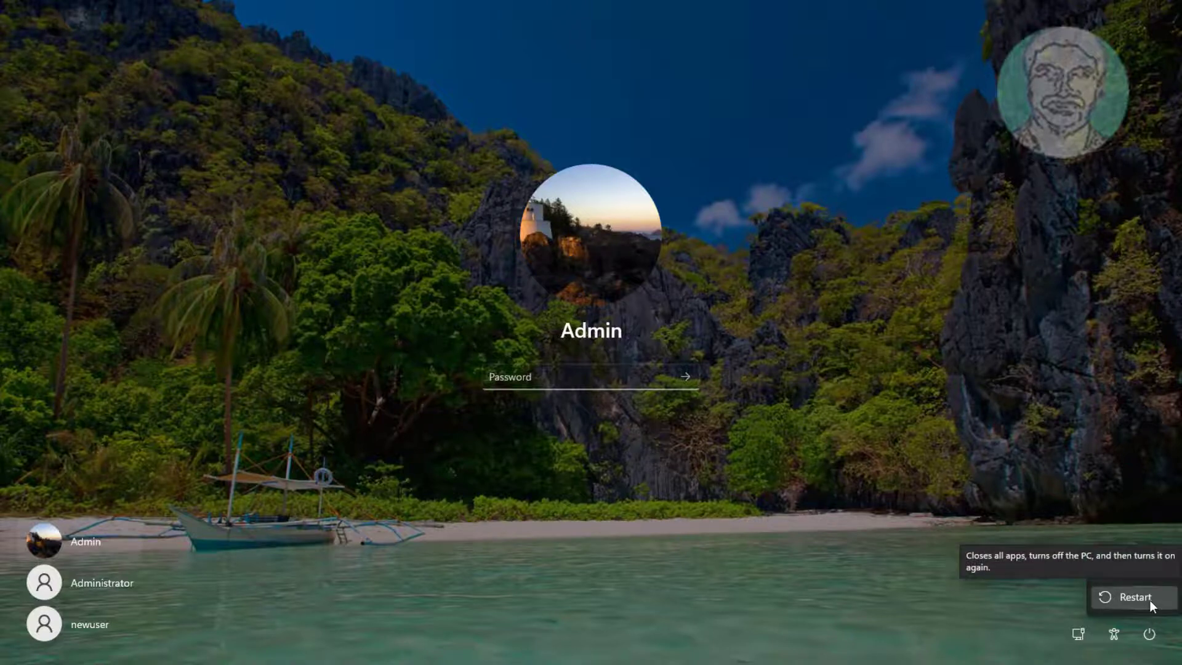
- Restart from the sign-in screen, then via Troubleshoot > Startup Settings restart again to reach the boot modes
click(1131, 596)
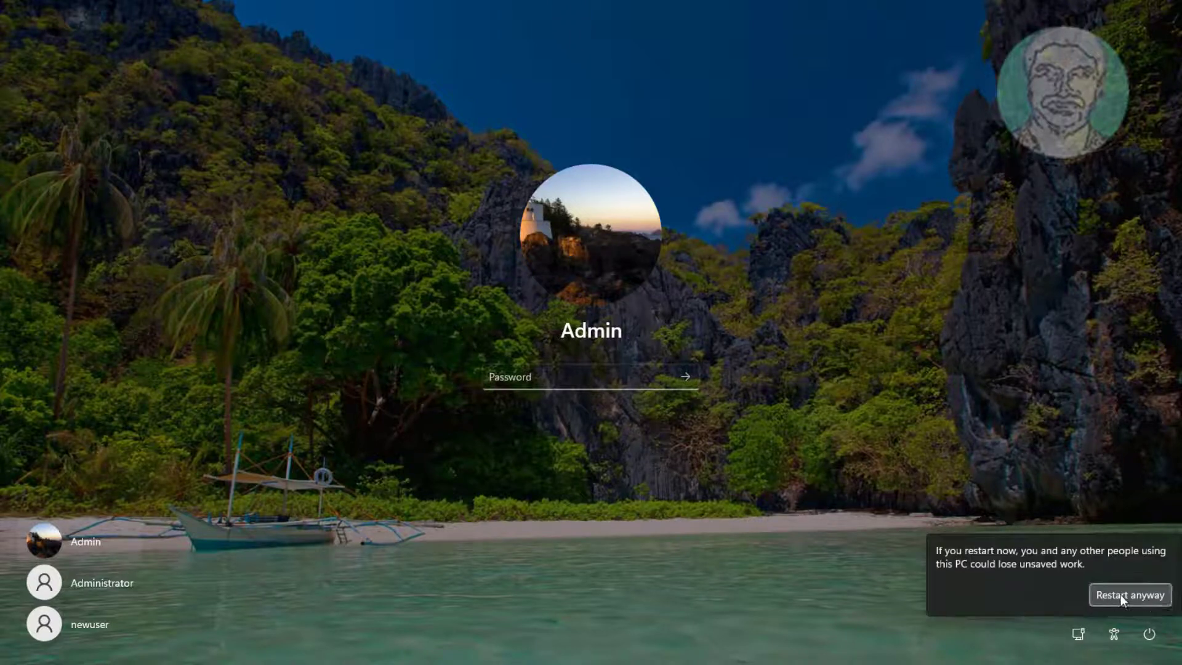
click(1129, 595)
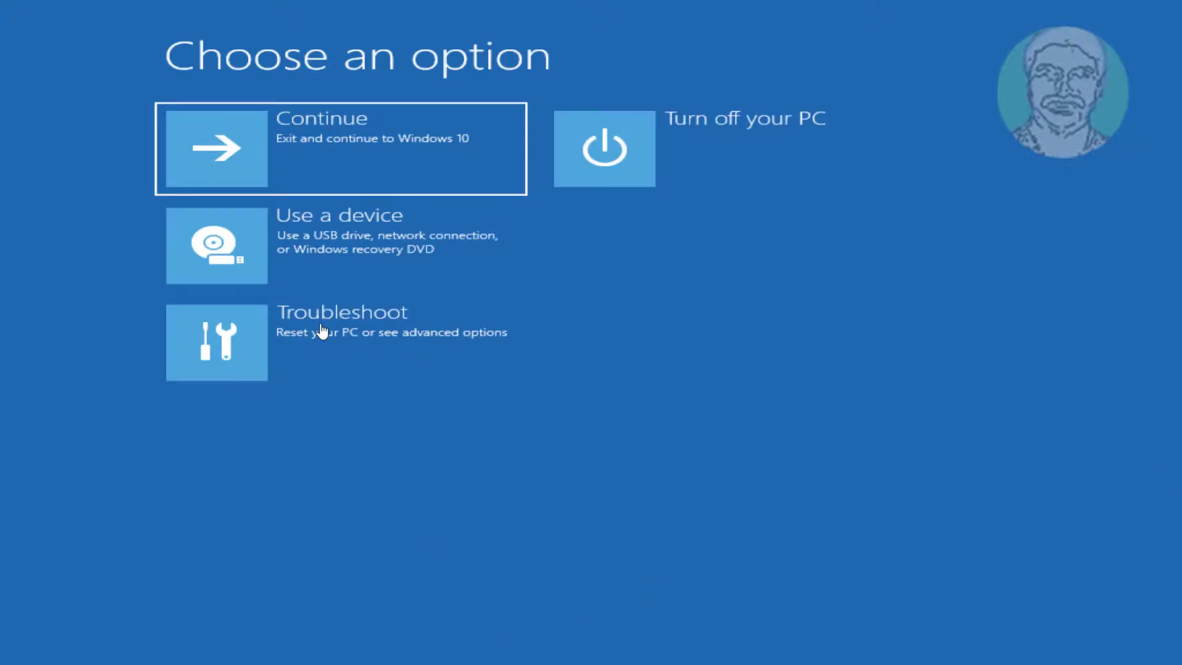
click(217, 342)
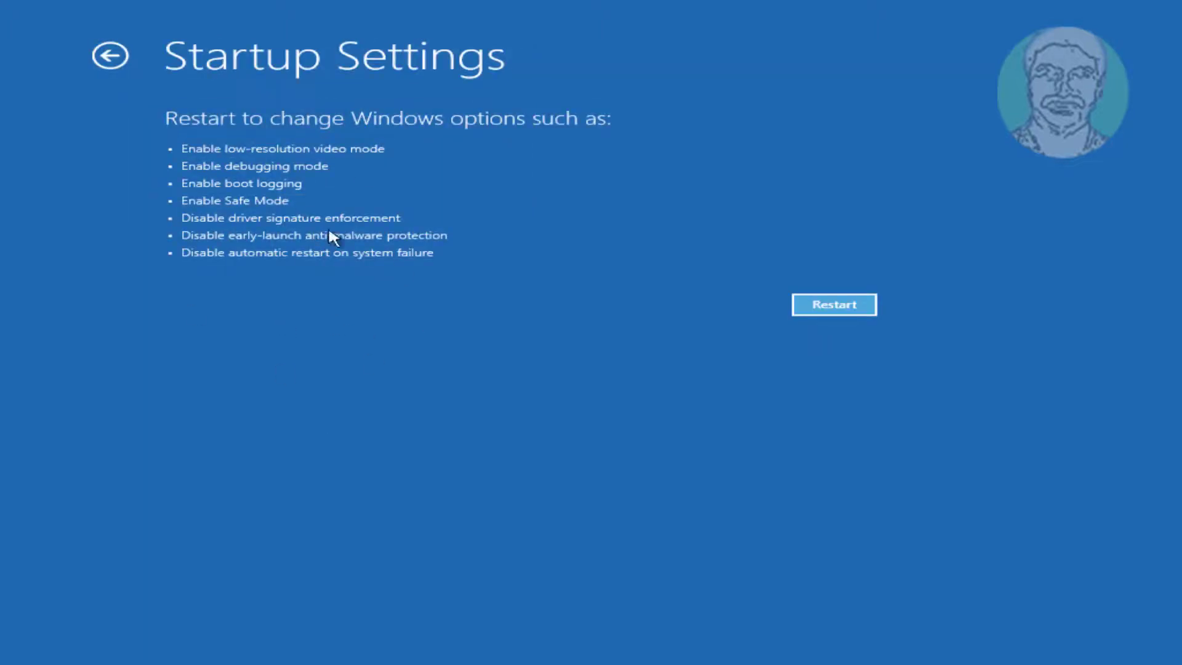
click(833, 304)
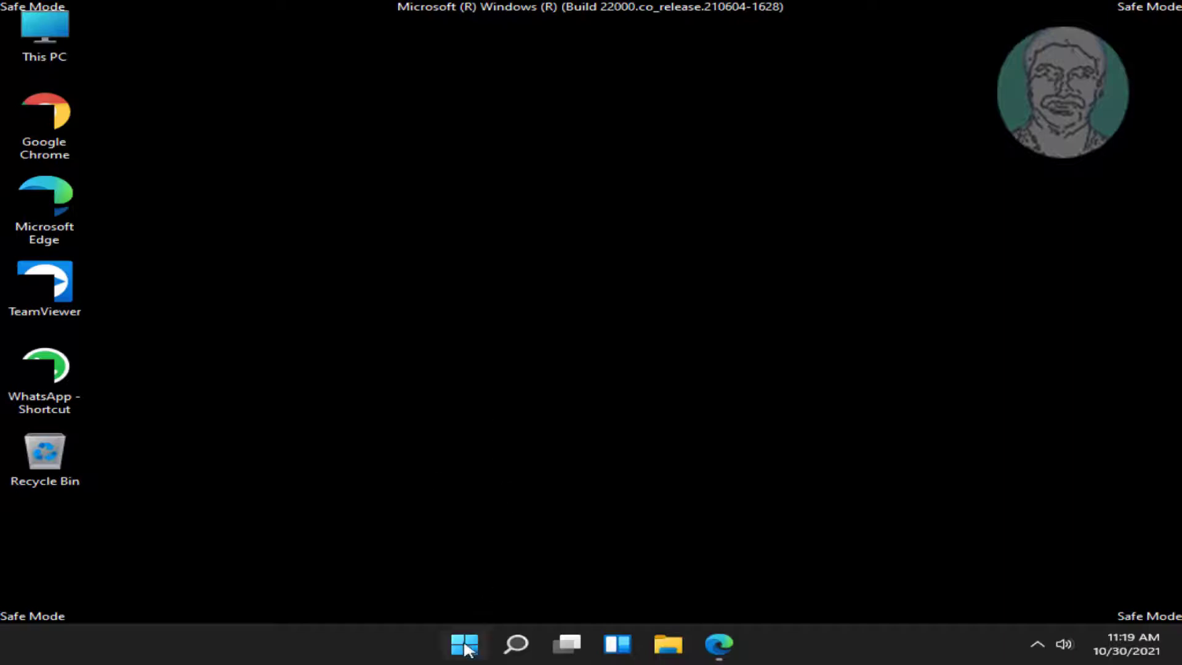
- Launch an administrator Command Prompt through the Run dialog with cmd
right_click(464, 643)
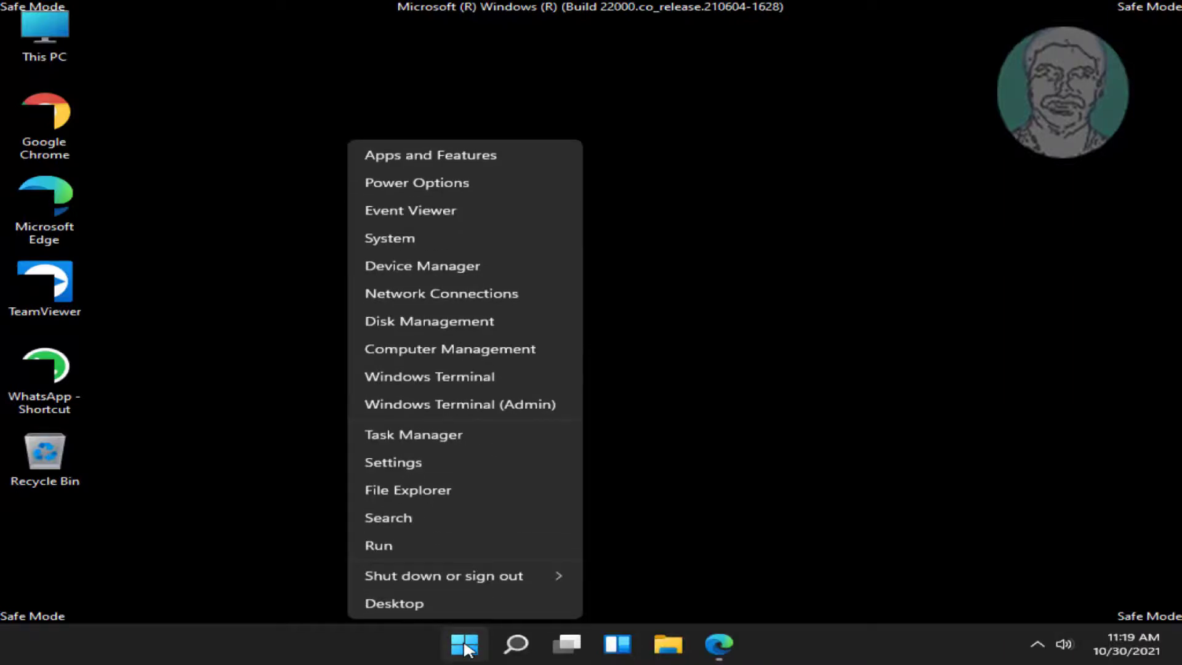
click(378, 545)
text(cmd)
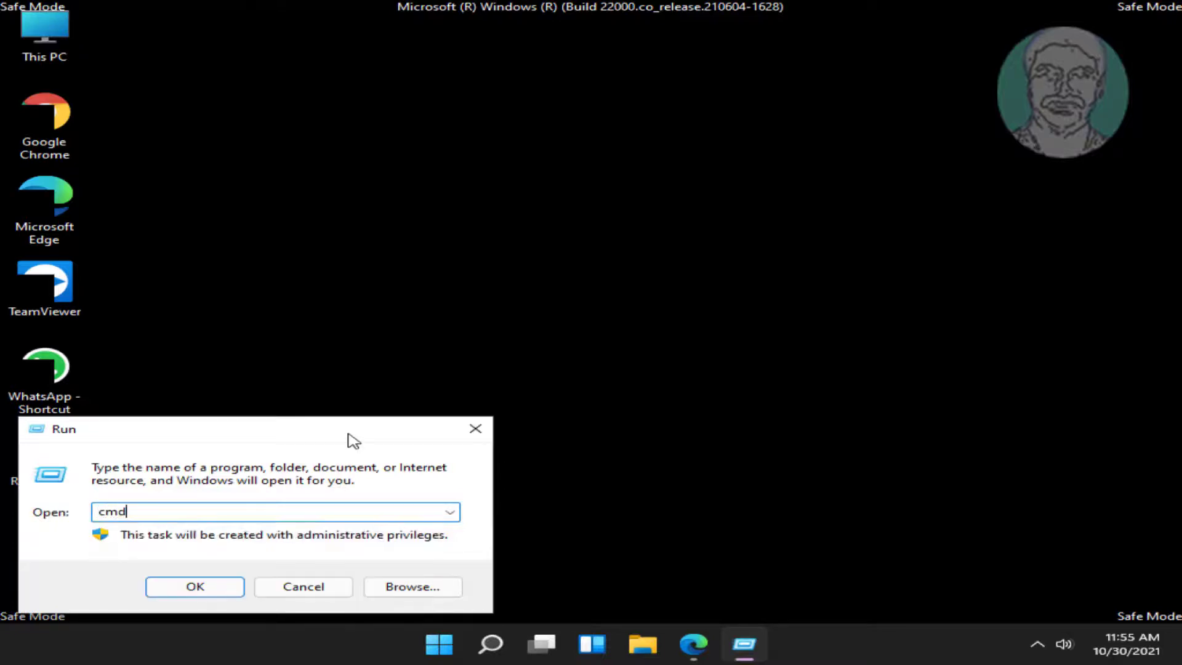
mouse_move(95, 497)
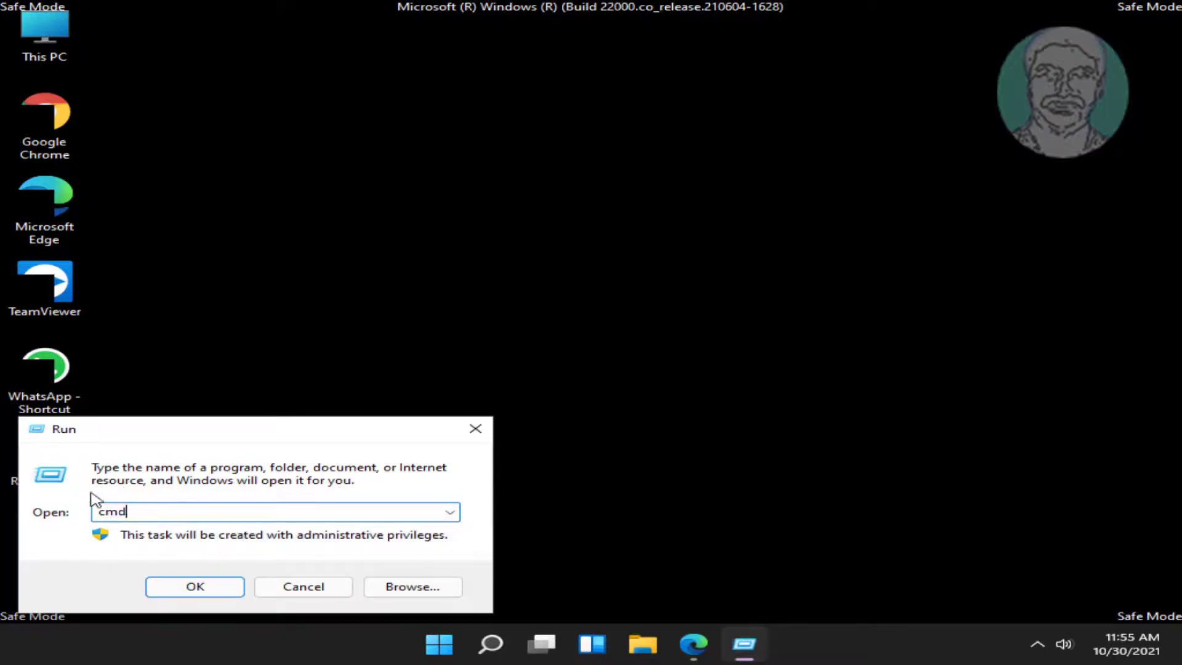
click(194, 586)
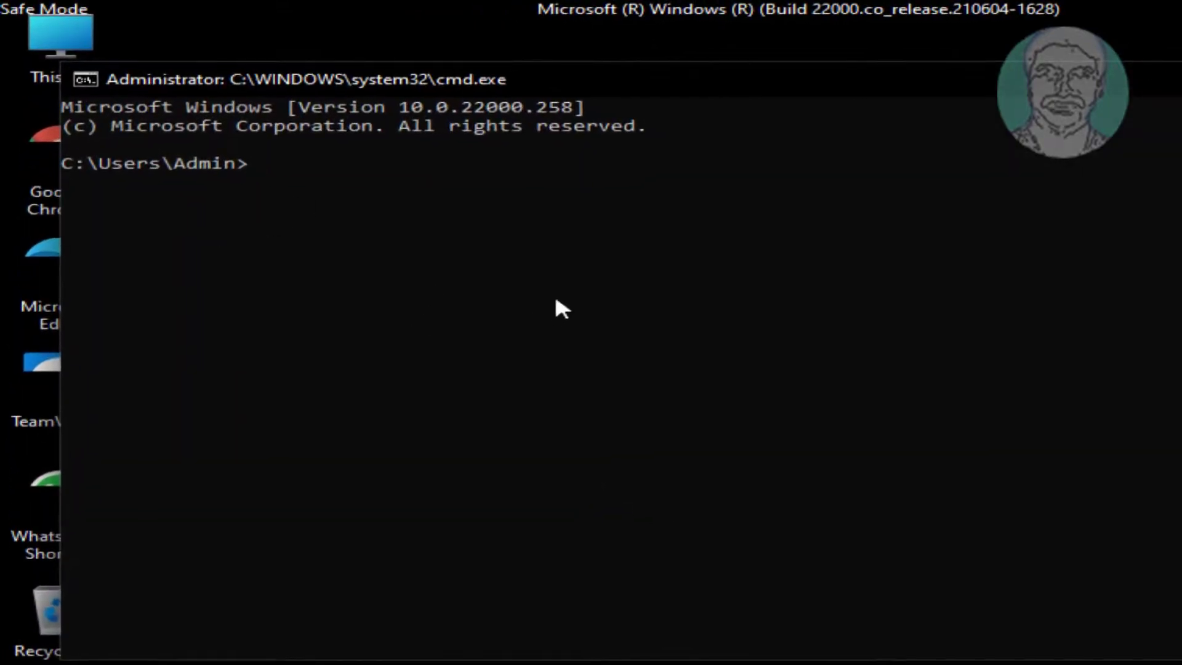
- Create the local account with 'net user user1 /add'
drag(302, 79, 302, 110)
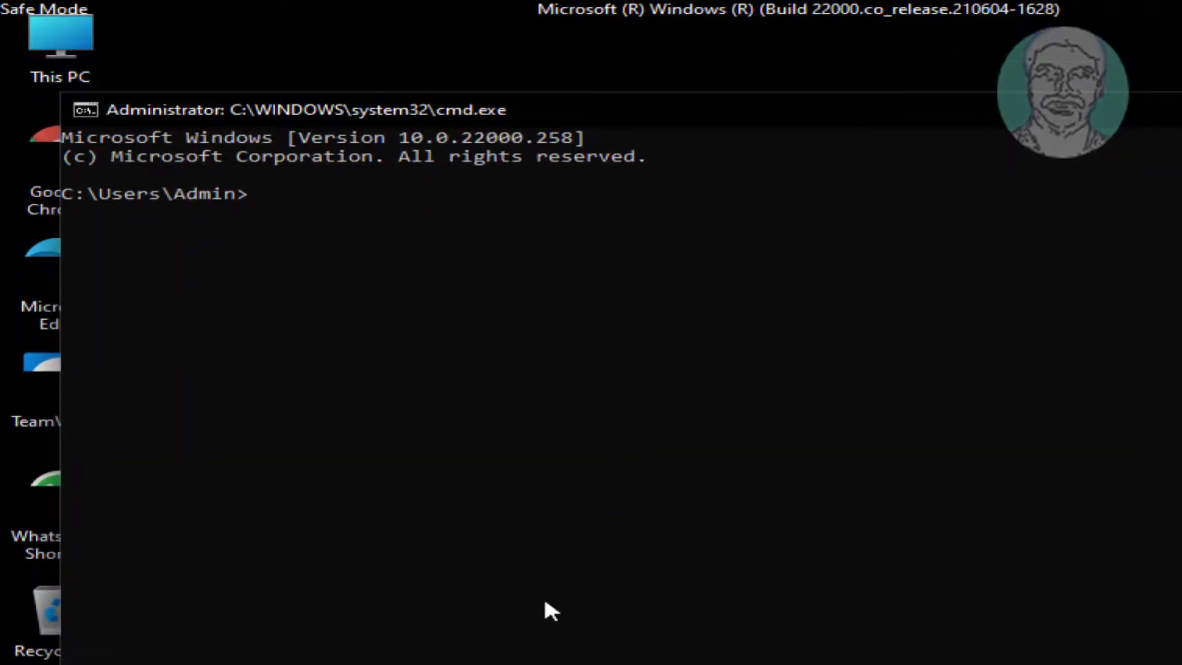
text(net)
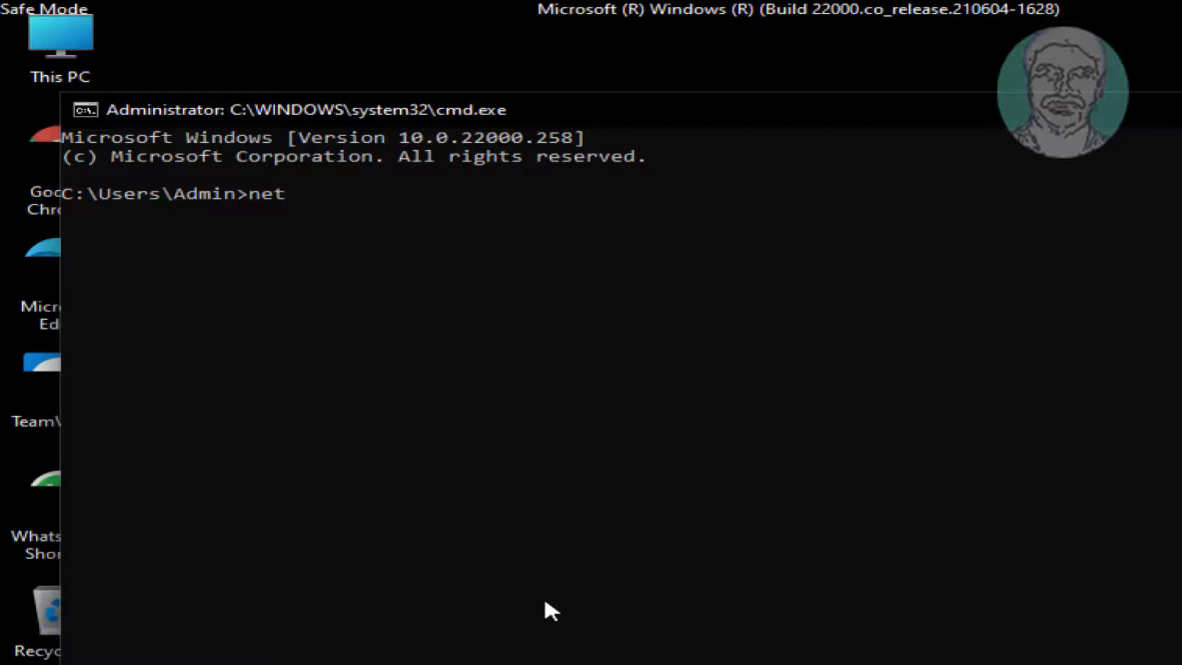
text(user)
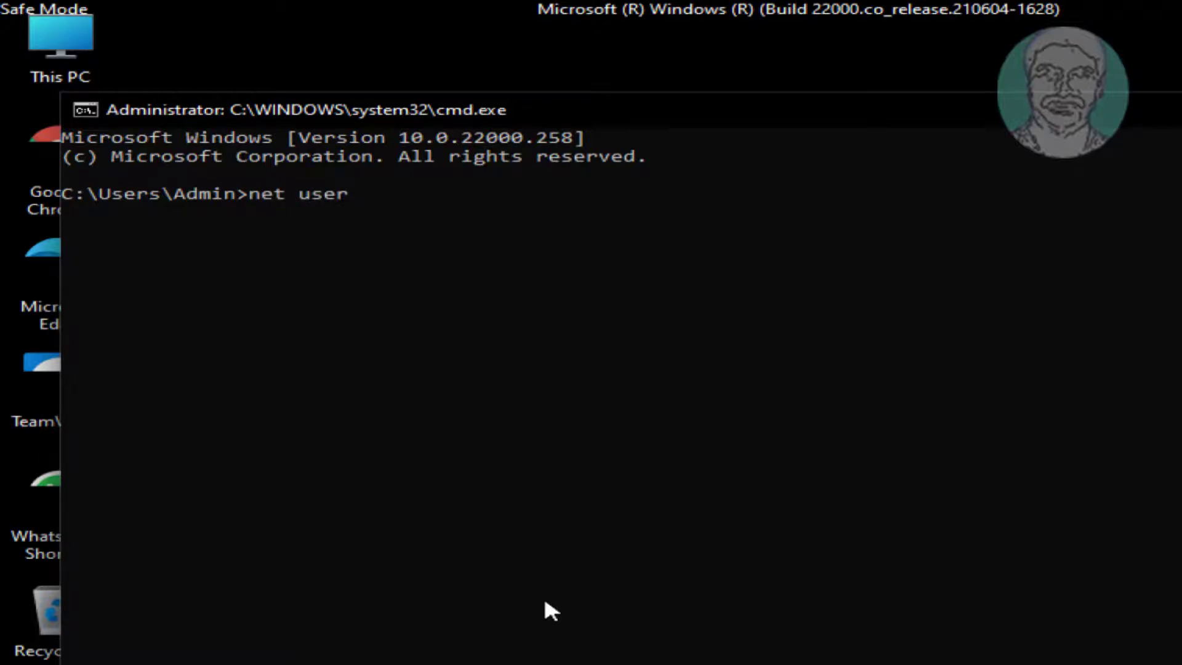
text(user)
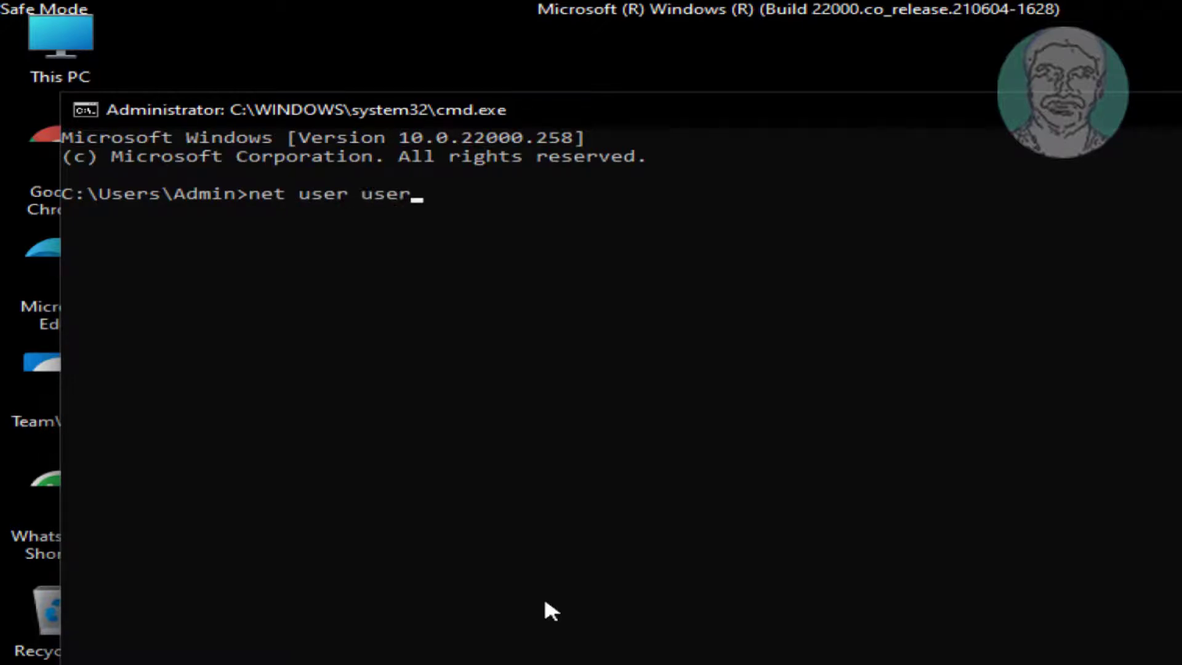
text(1 /add)
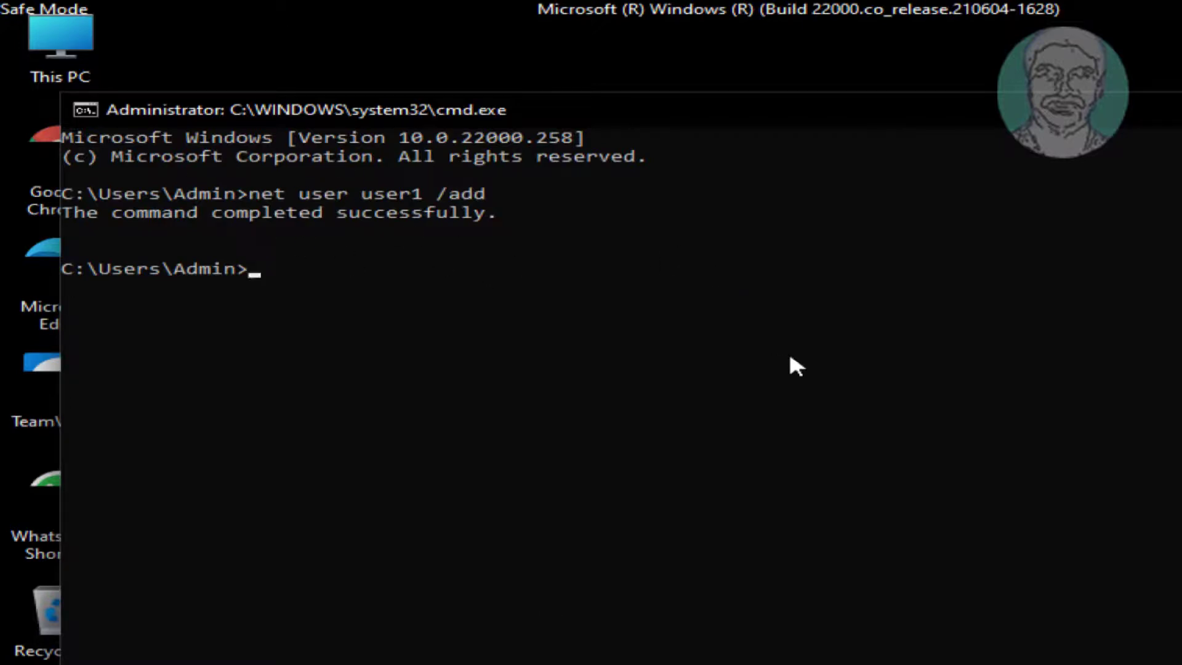
- Add user1 to Administrators with 'net localgroup Administrators user1 /add', then exit
text(net)
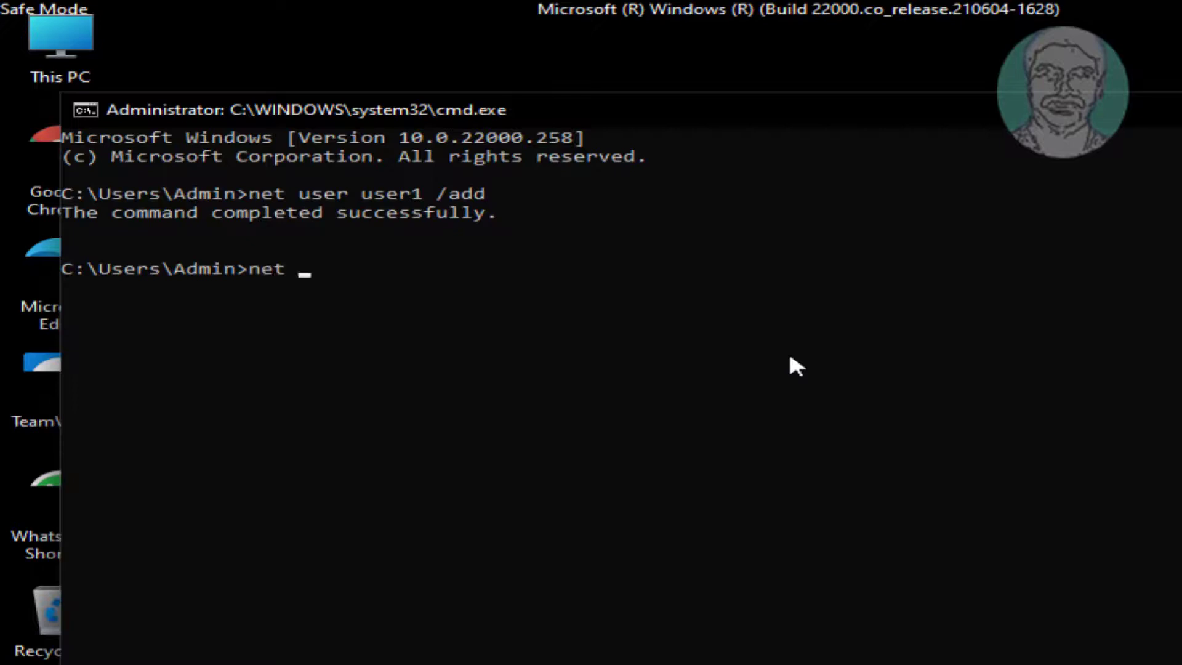
text(local)
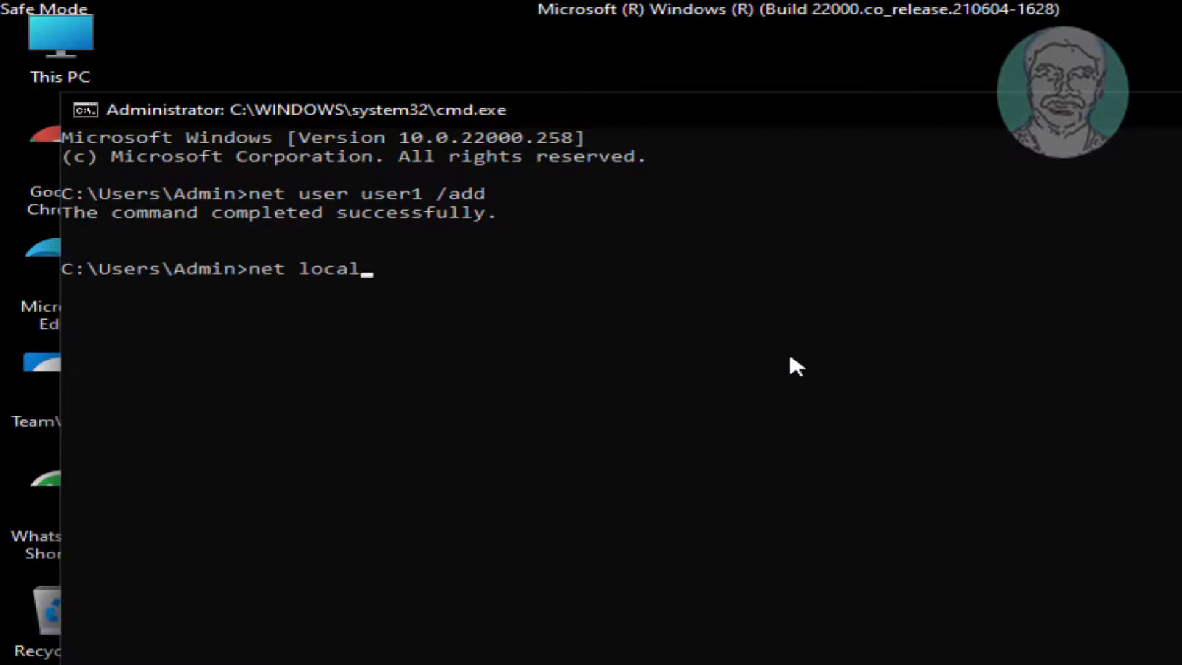
text(group)
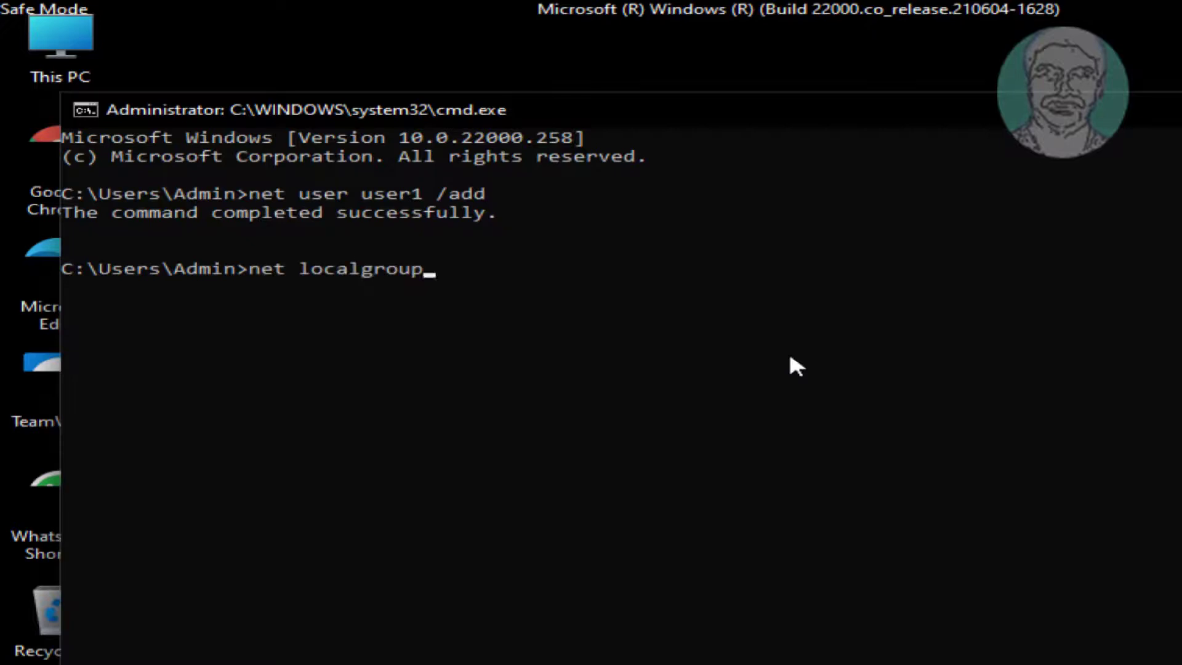
text(Admi)
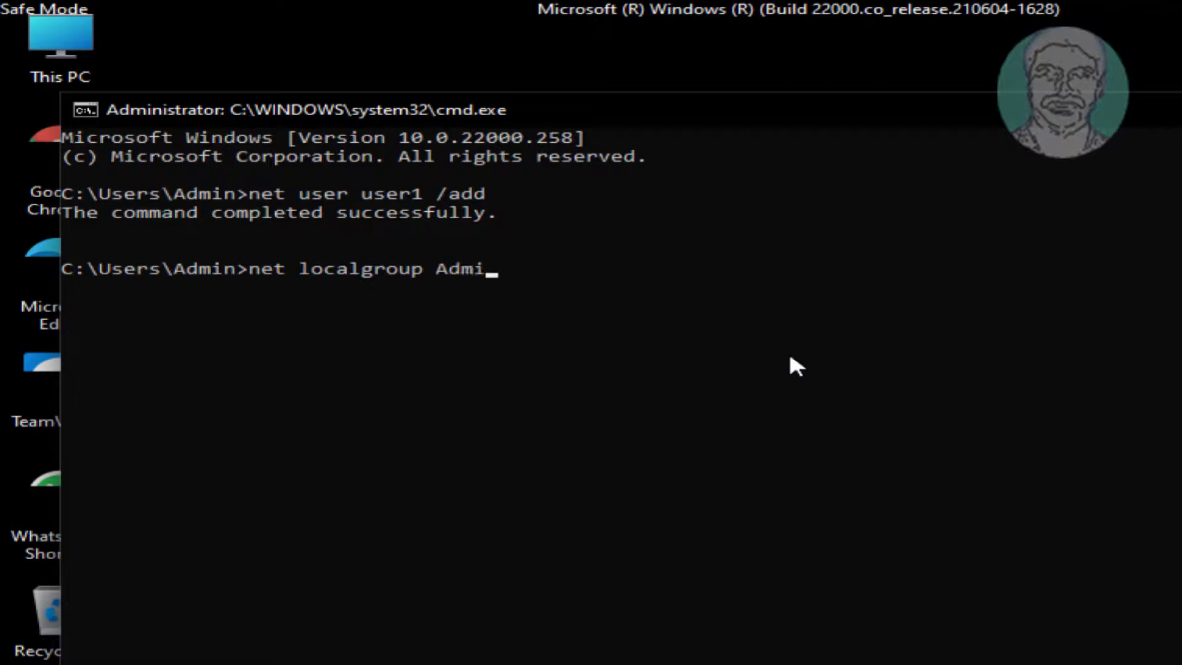
text(nistra)
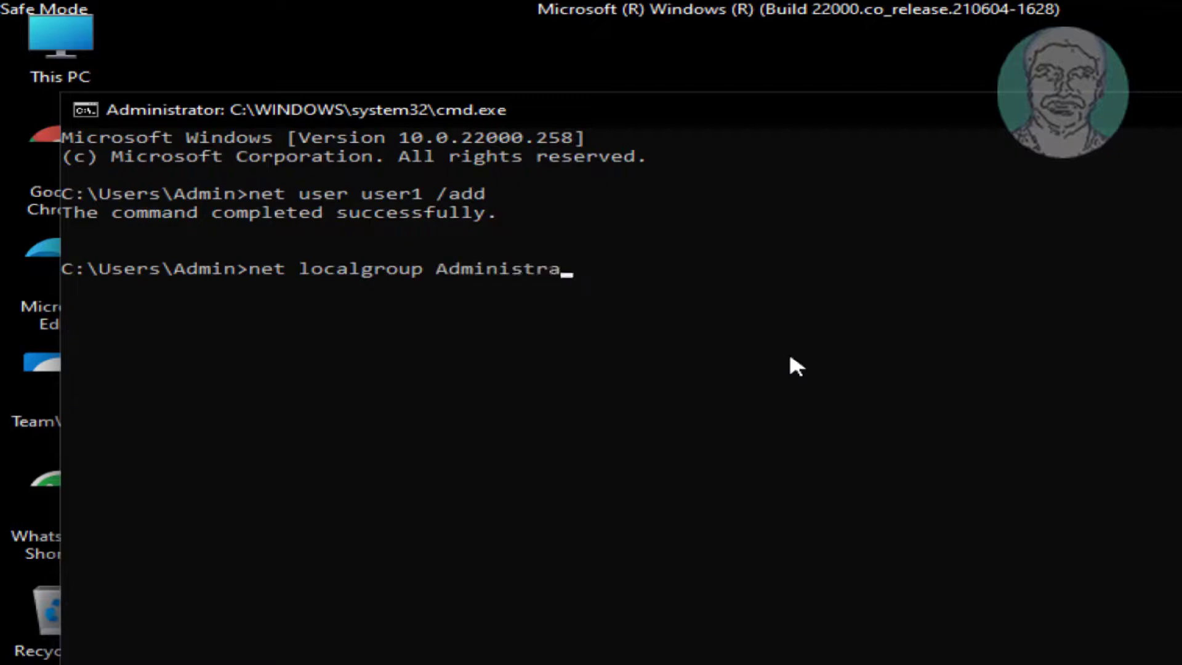
text(tors)
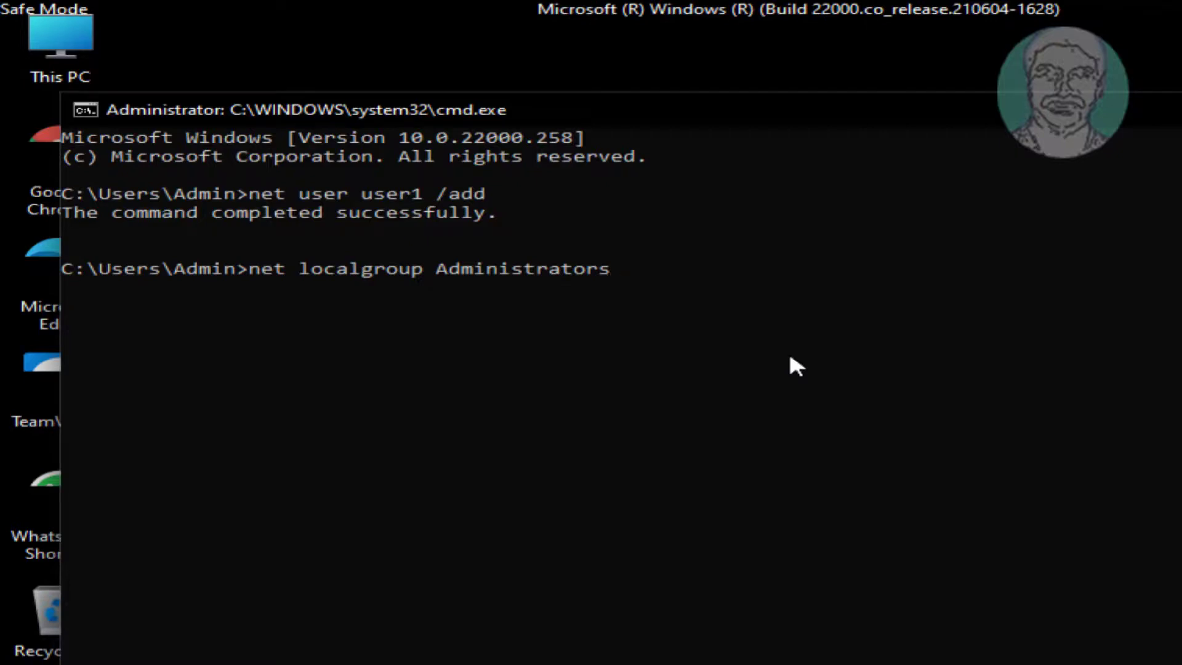
text(user1)
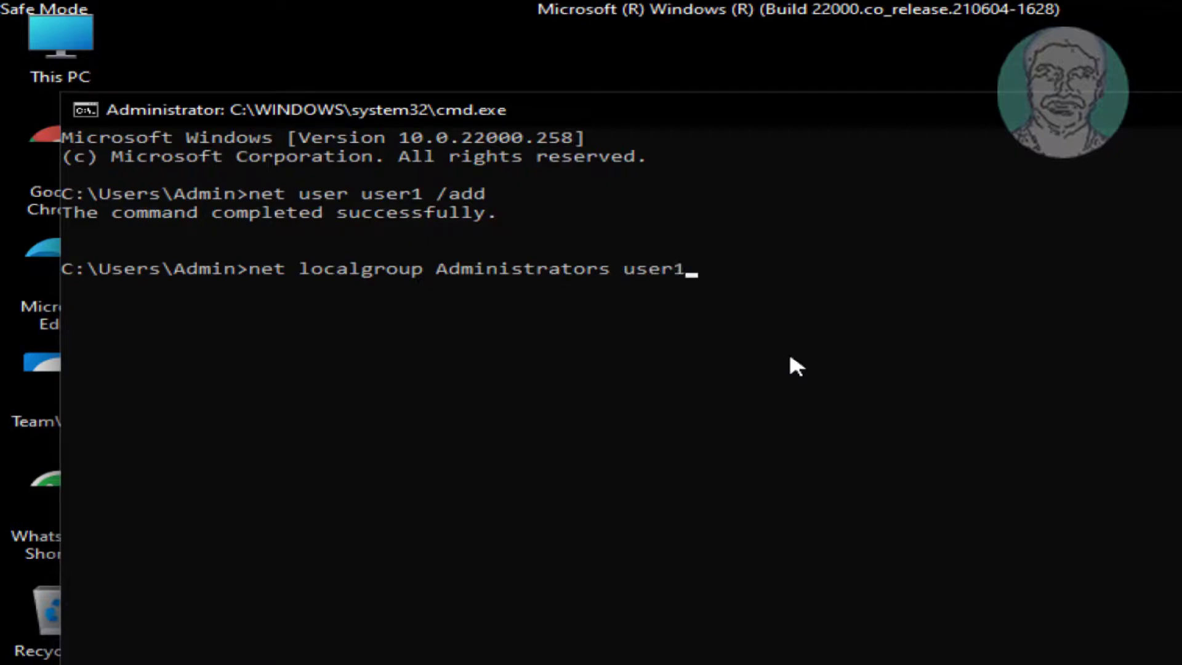
text(/add)
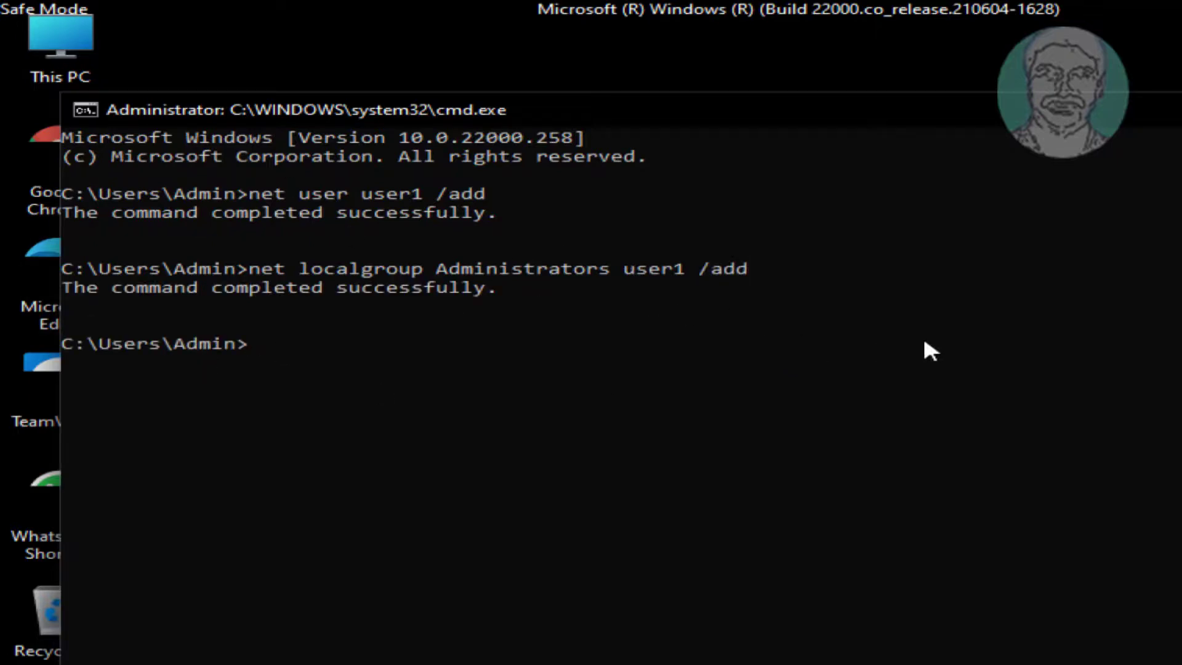
text(exit)
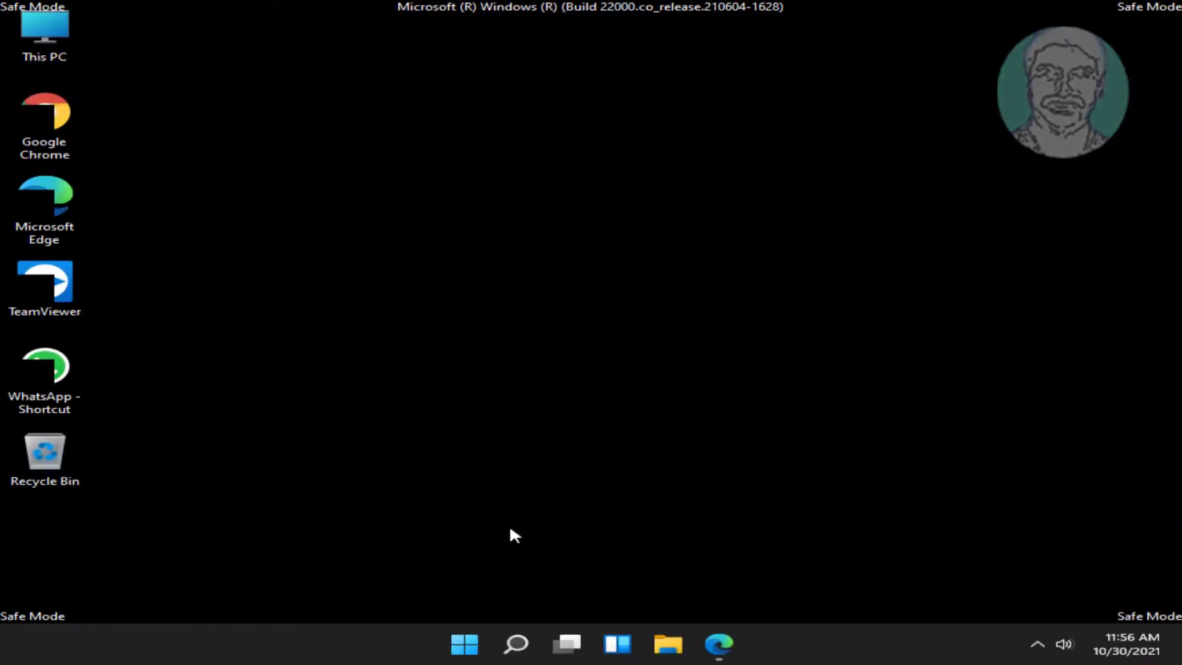
- Restart the PC from the Start menu power options to leave Safe Mode
click(464, 643)
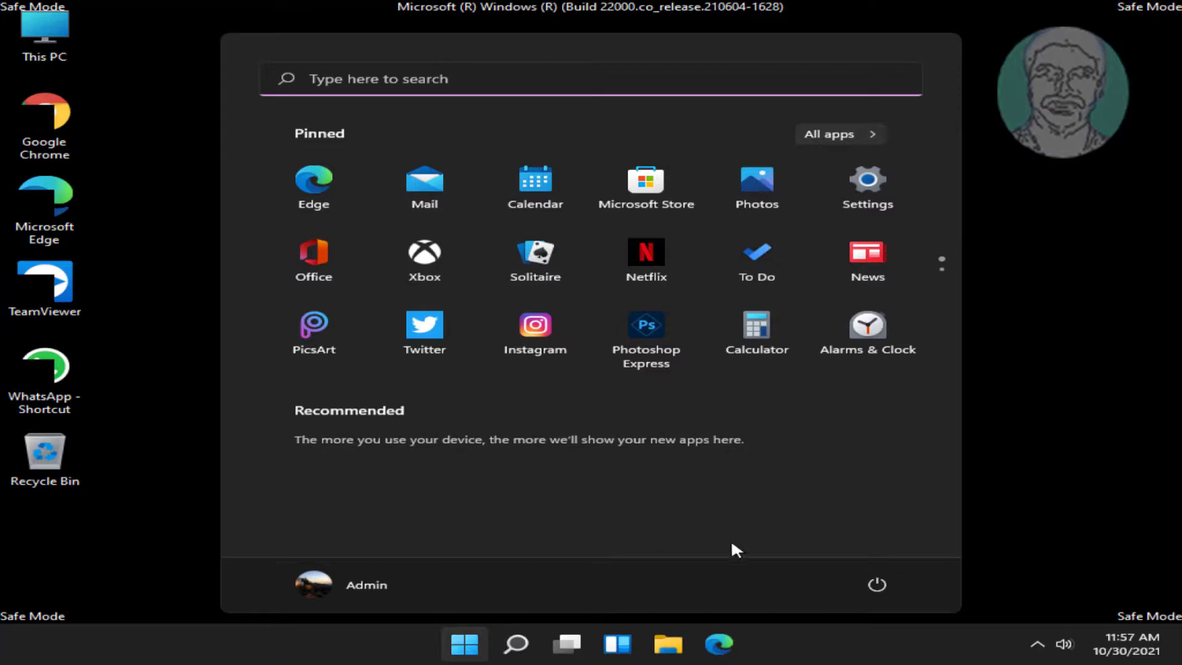
click(876, 584)
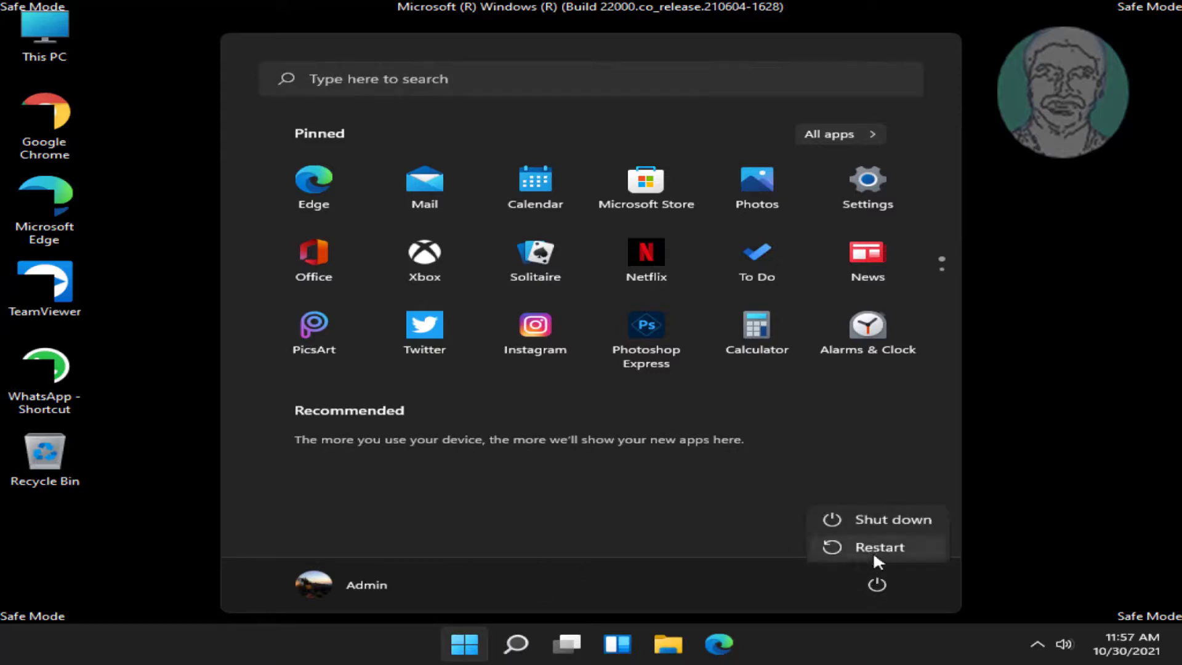
click(875, 546)
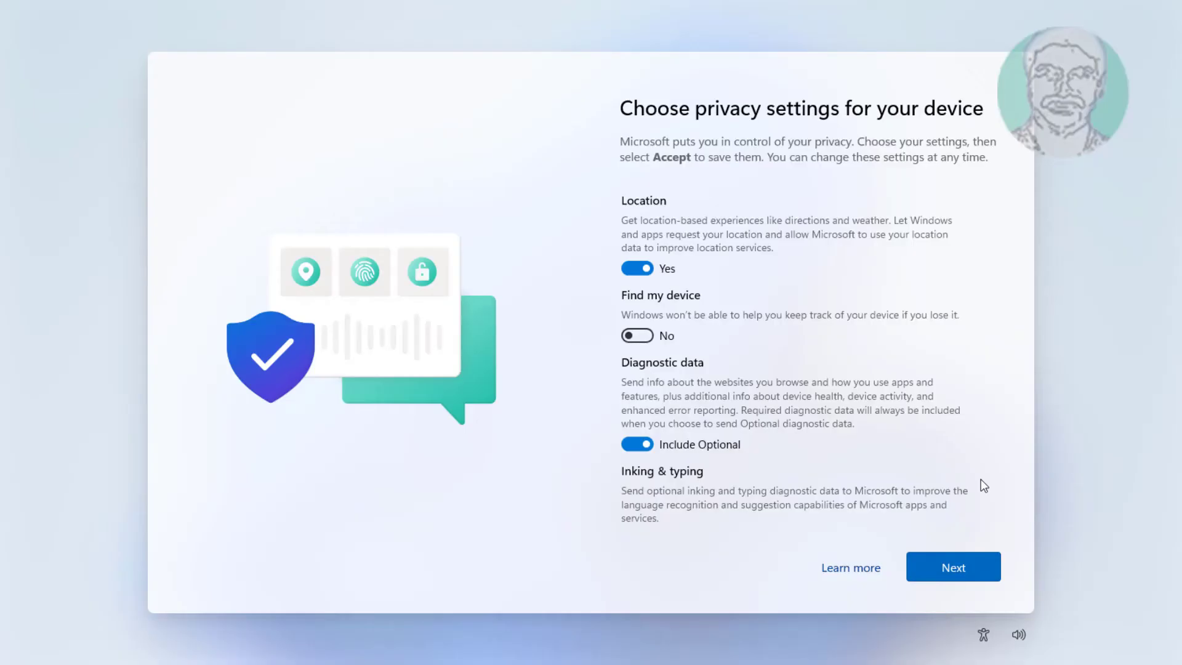
mouse_move(899, 235)
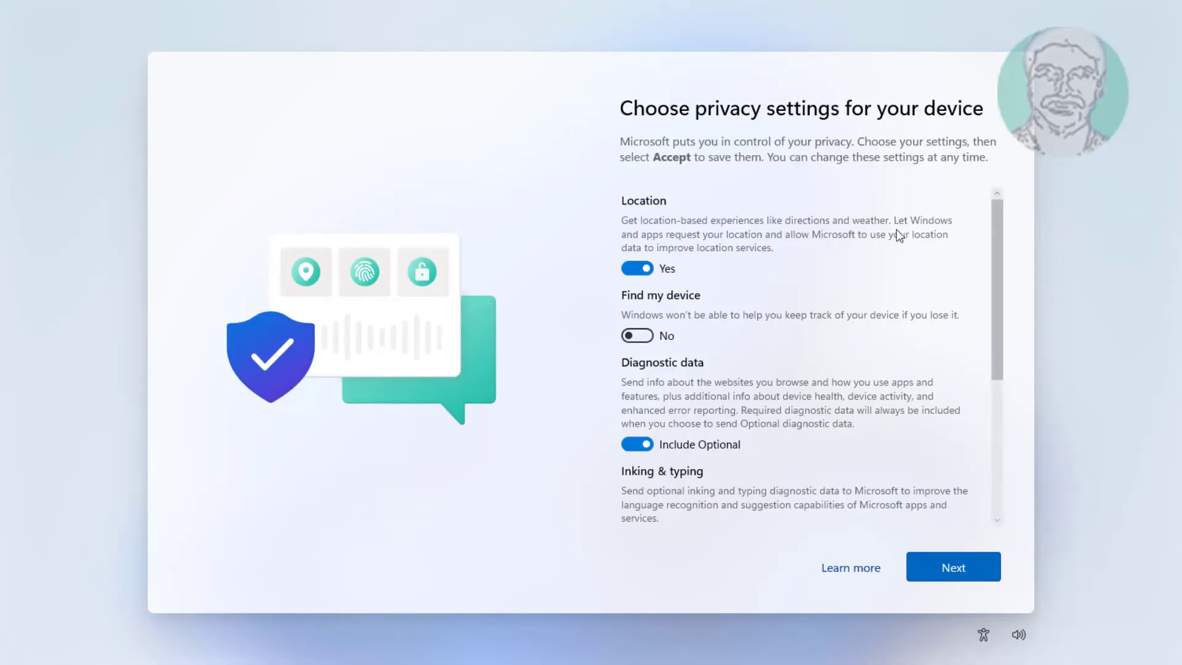
- Accept the device privacy settings to reach the new account's desktop
scroll(down, 3)
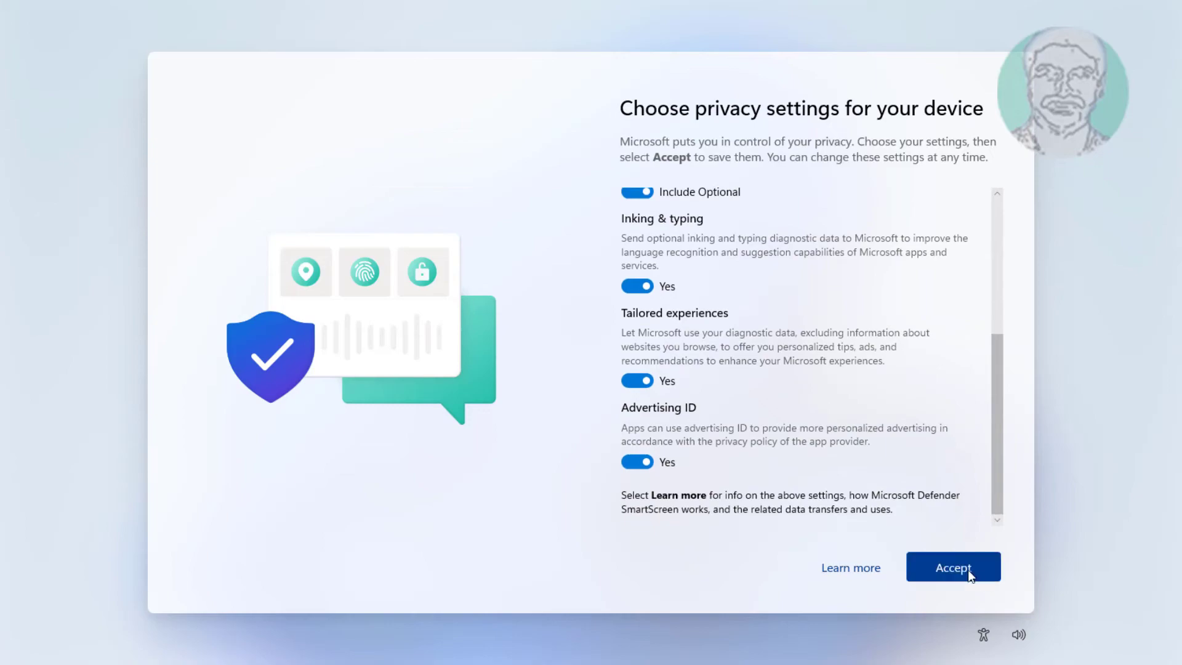
click(951, 567)
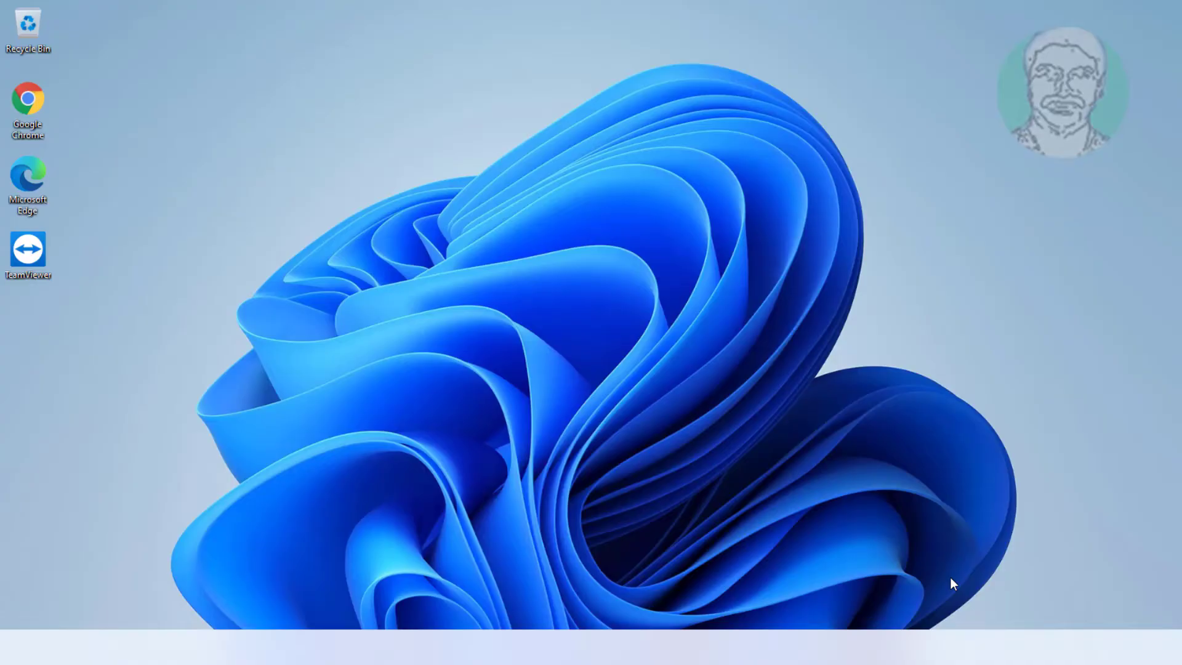